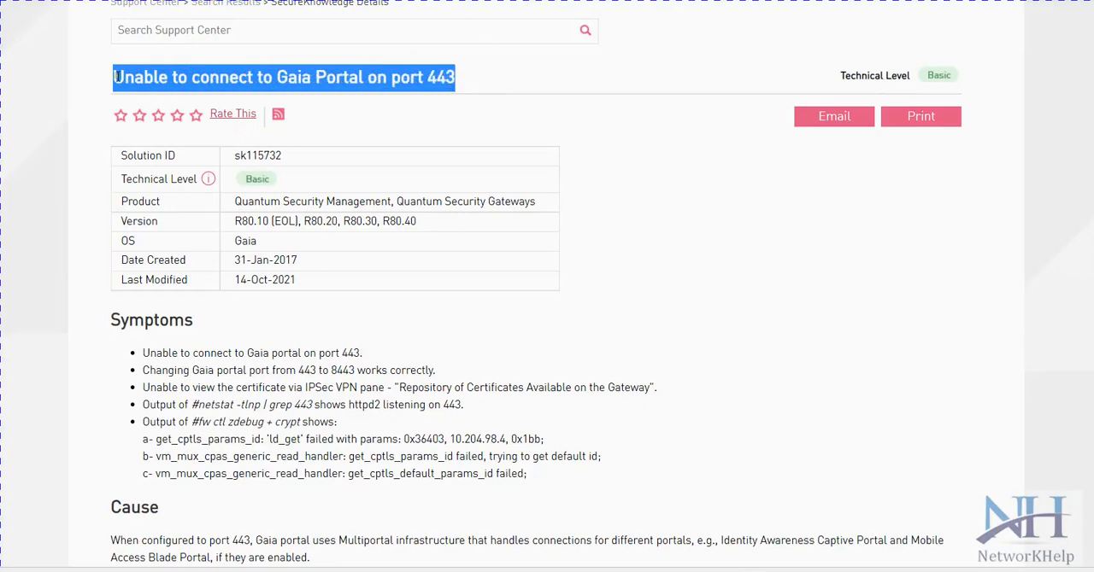
mouse_move(194, 82)
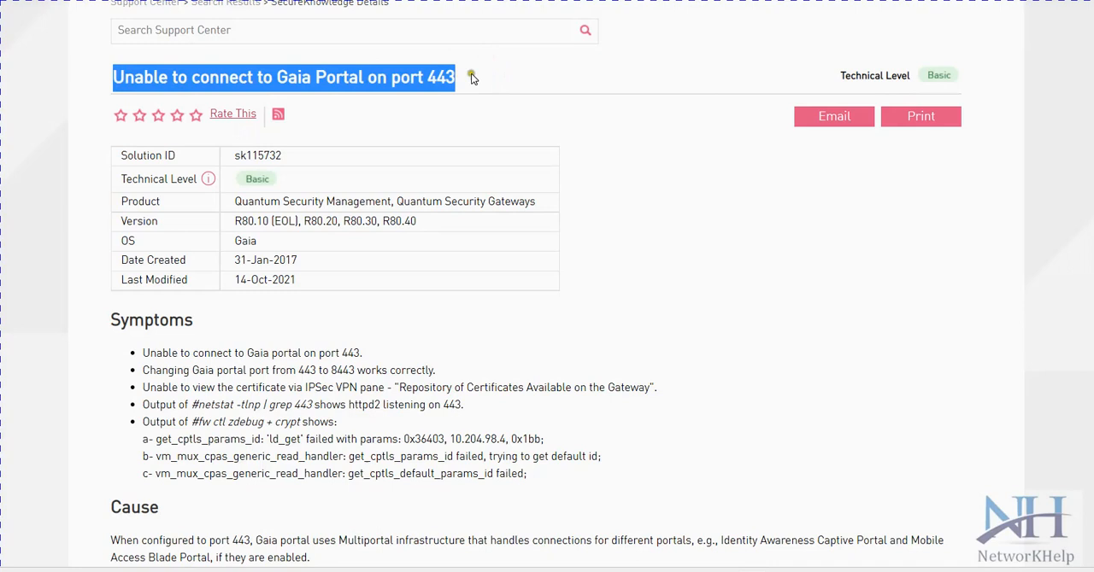
Highlight the SK115732 article title and the symptoms about Gaia Portal ports 443 and 8443
double_click(439, 77)
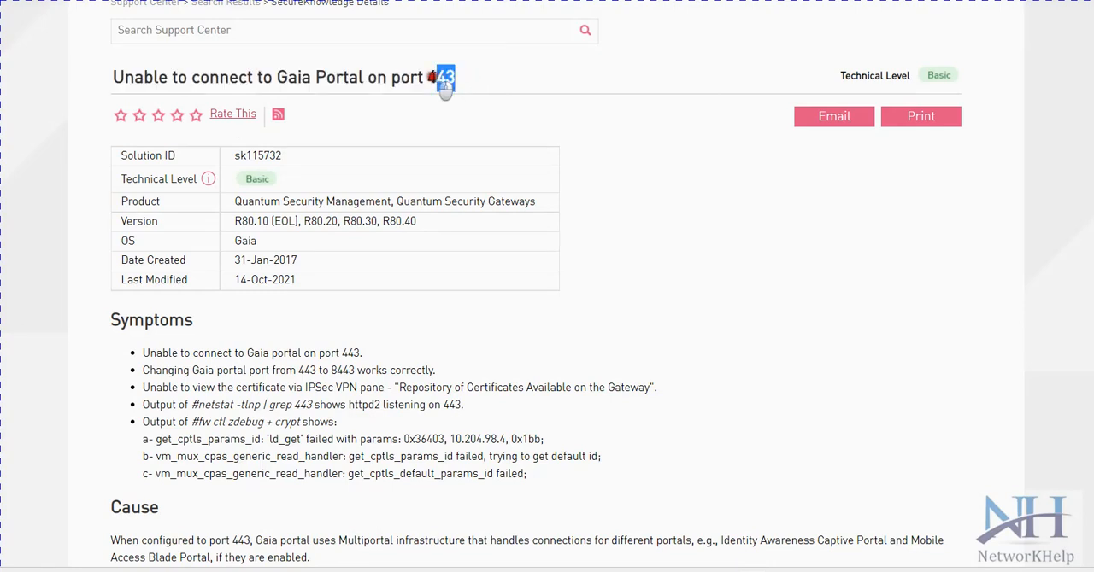
mouse_move(436, 294)
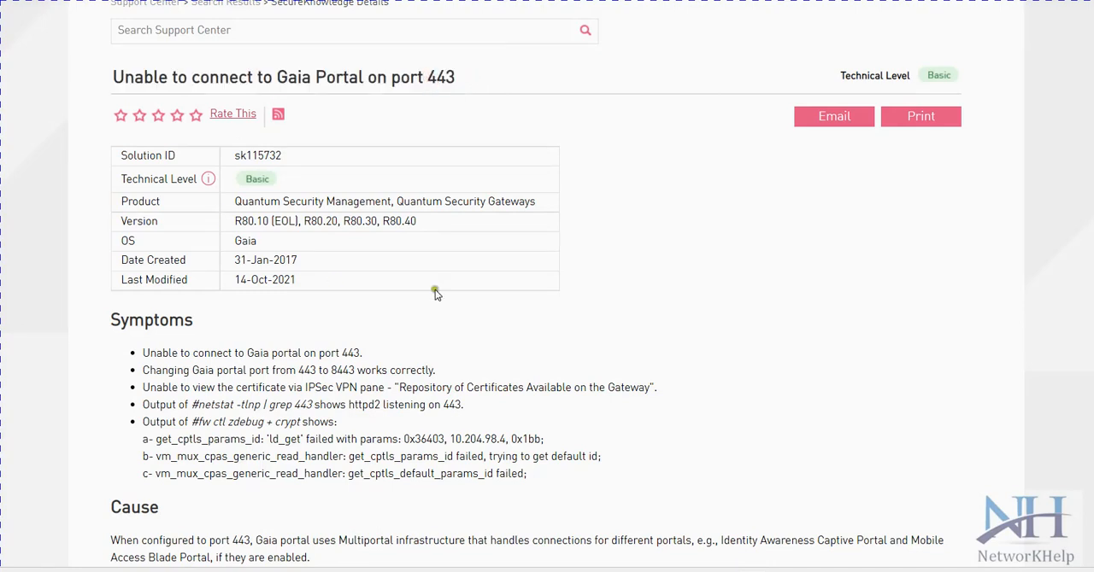
mouse_move(413, 108)
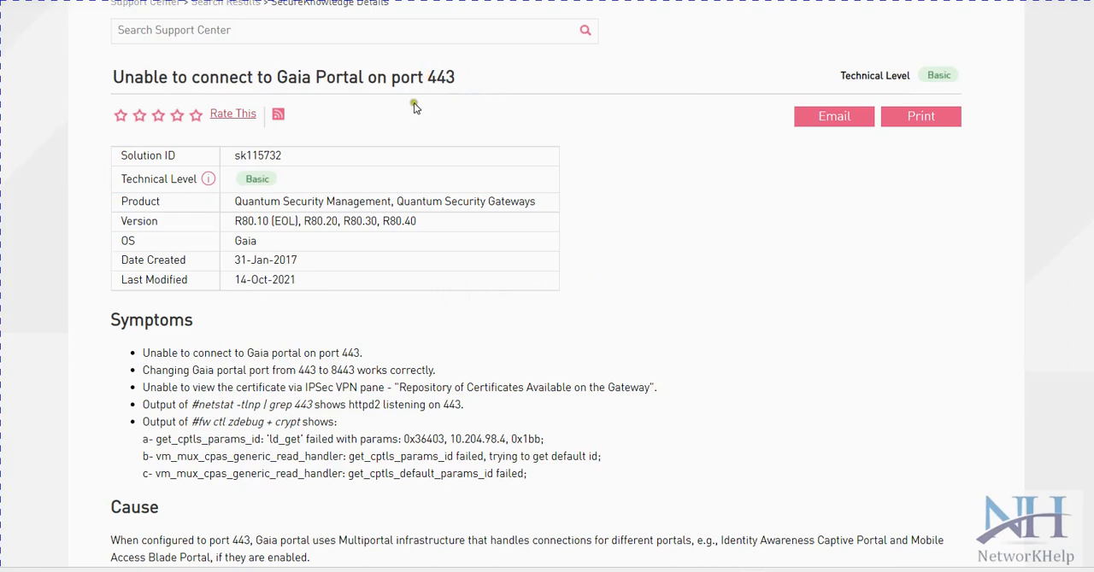
mouse_move(420, 99)
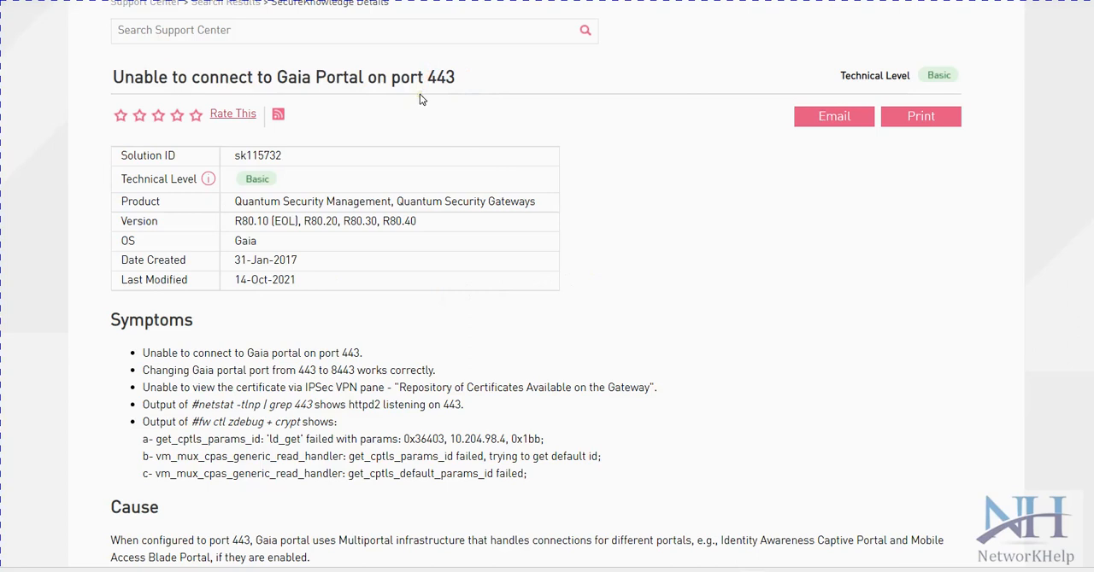
mouse_move(407, 91)
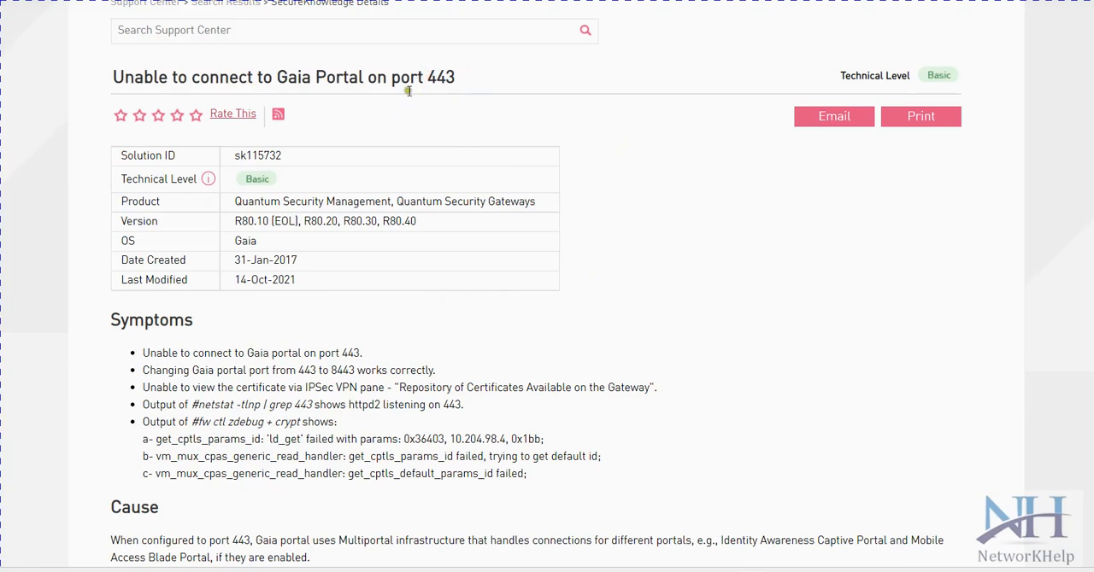
triple_click(283, 77)
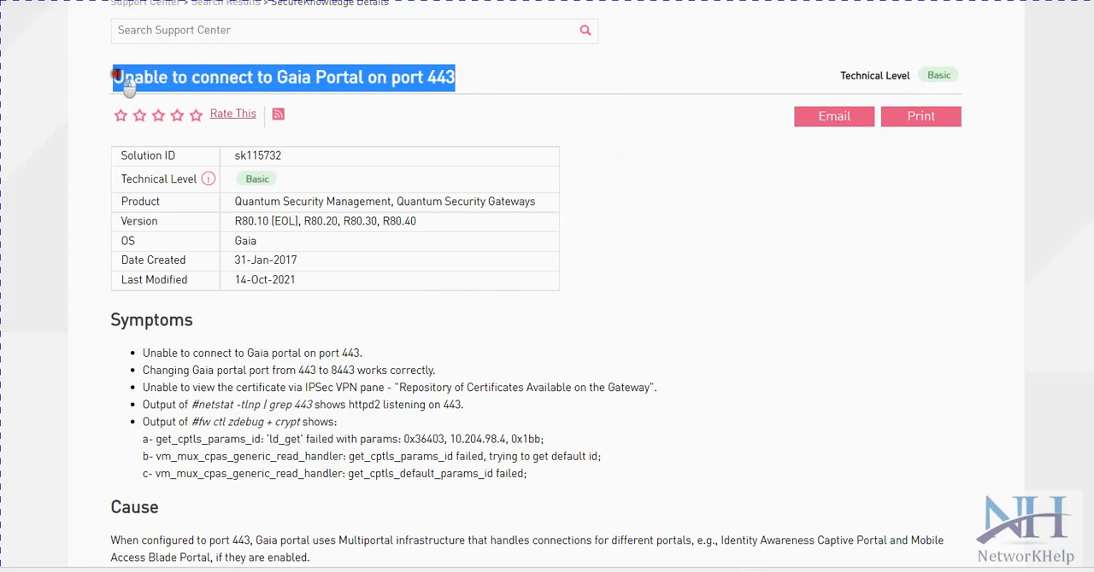
mouse_move(272, 76)
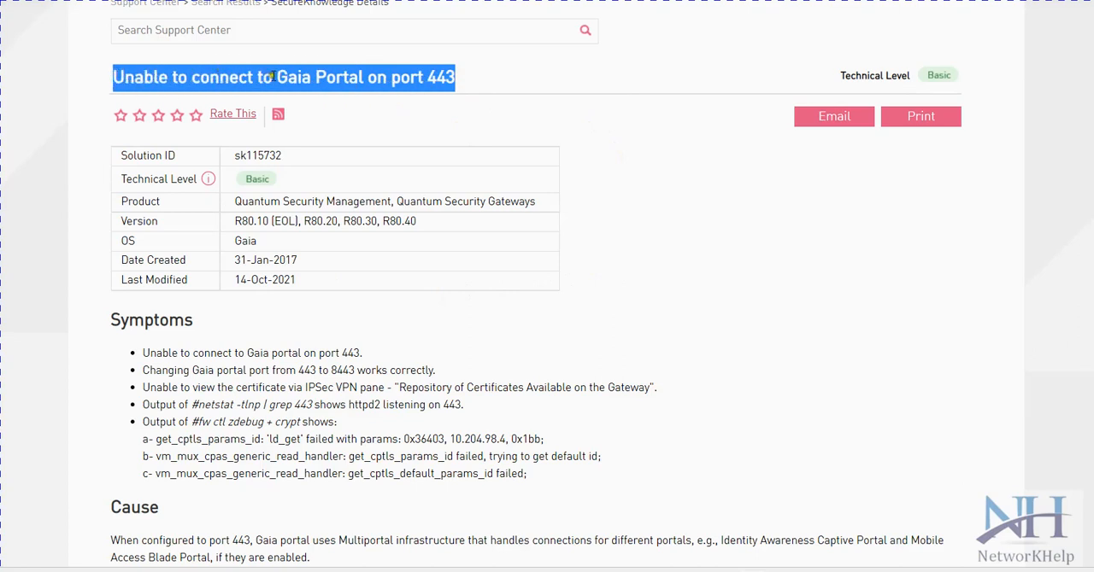
mouse_move(459, 403)
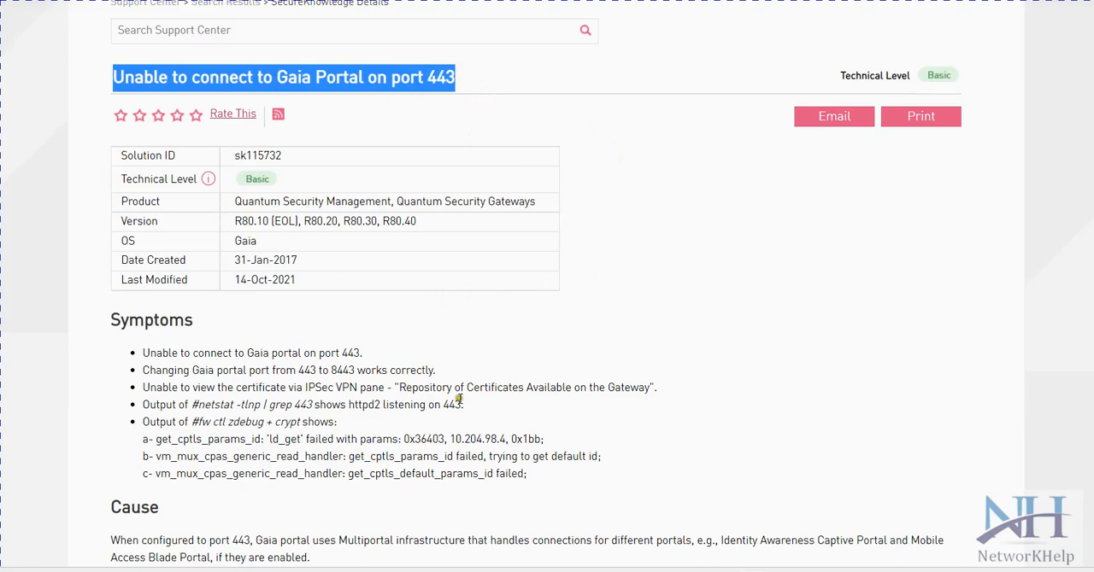
mouse_move(521, 116)
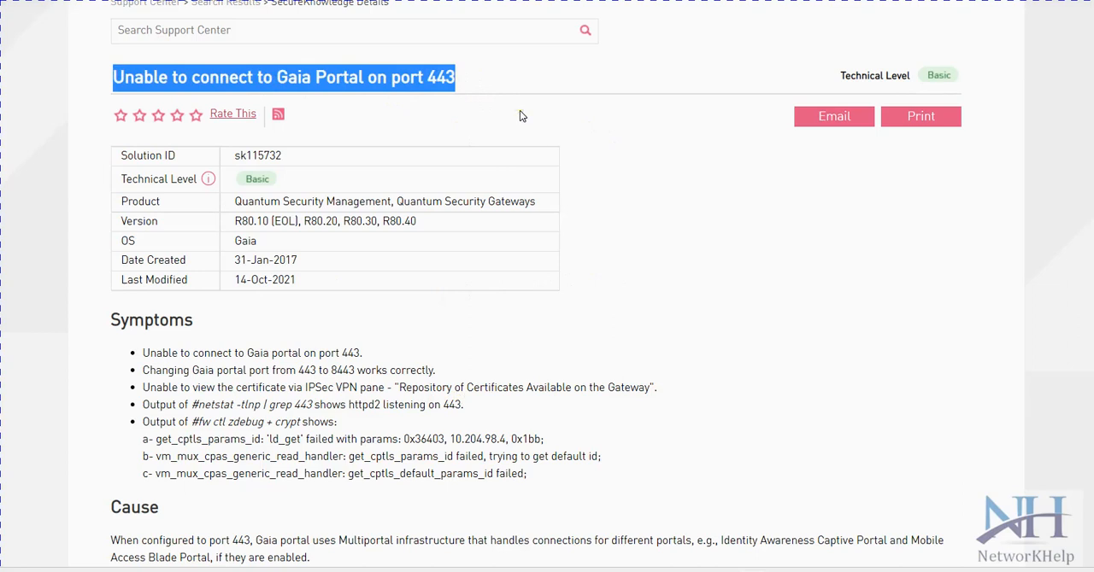
mouse_move(282, 92)
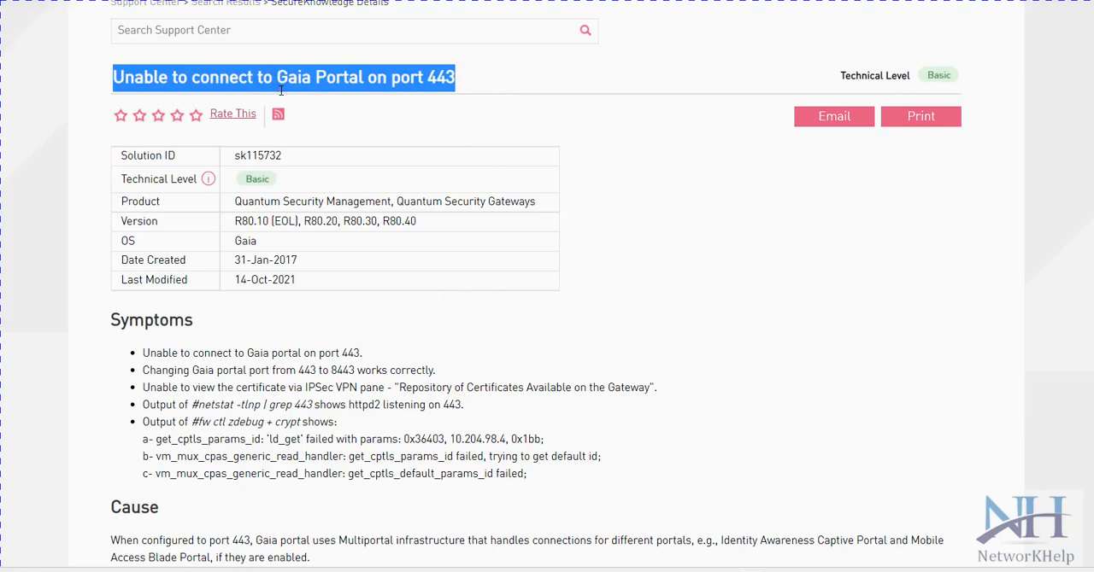
mouse_move(471, 81)
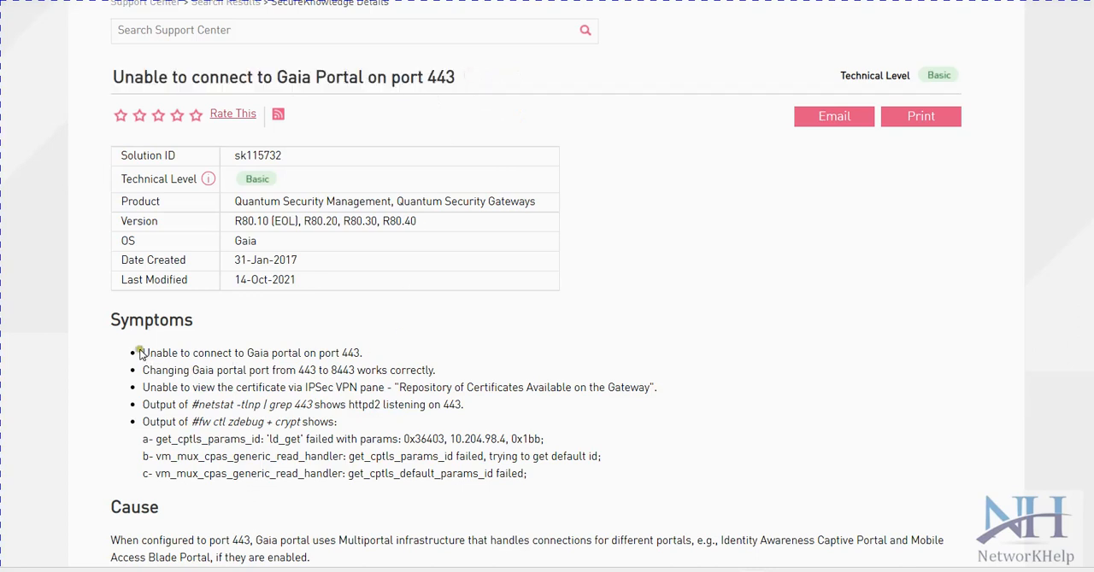
left_click_drag(142, 352, 362, 352)
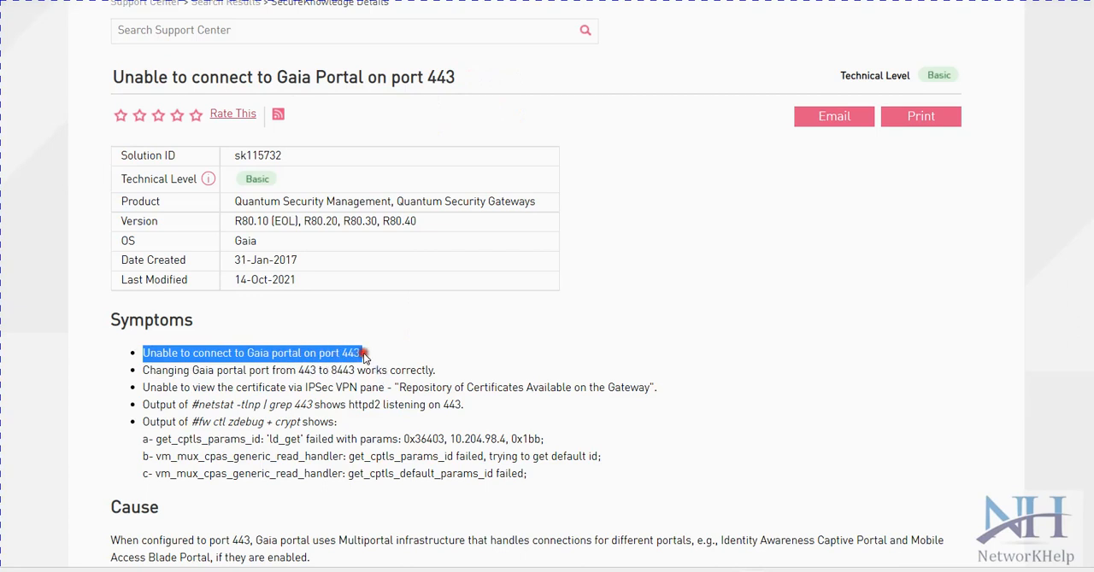
mouse_move(376, 369)
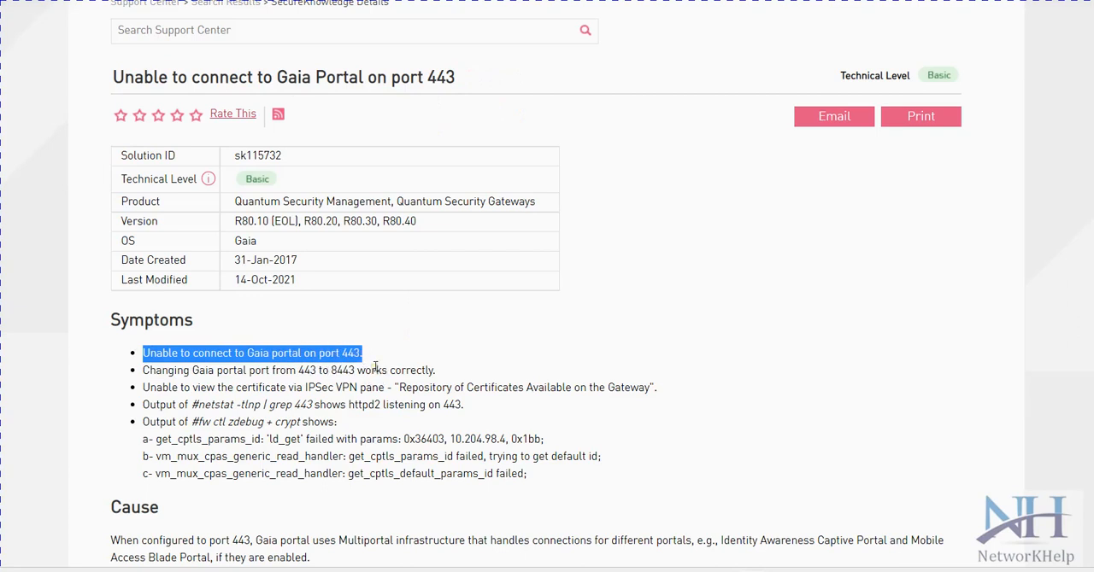
mouse_move(378, 365)
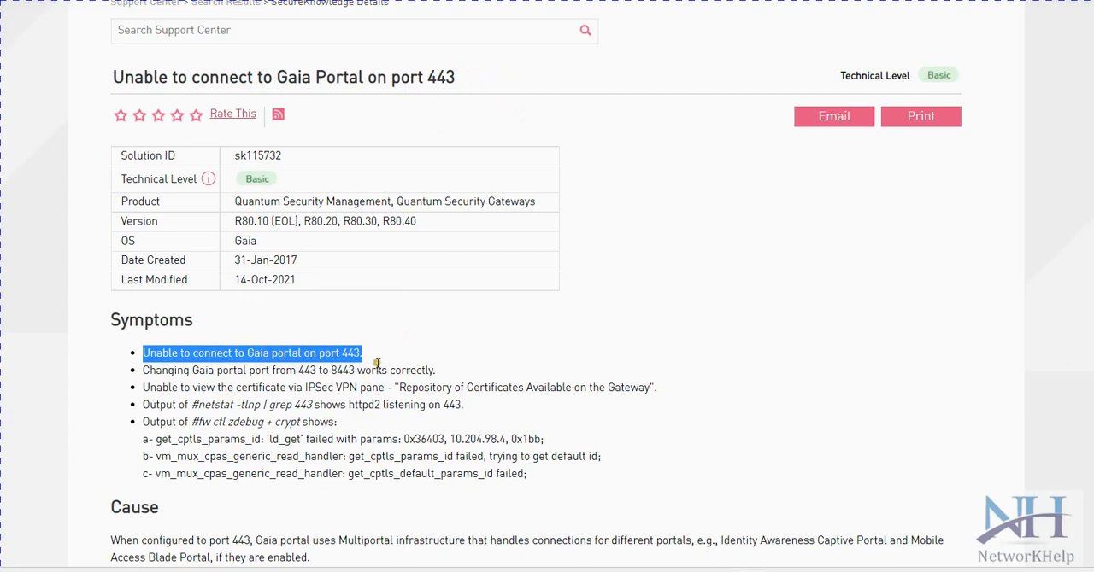
mouse_move(145, 364)
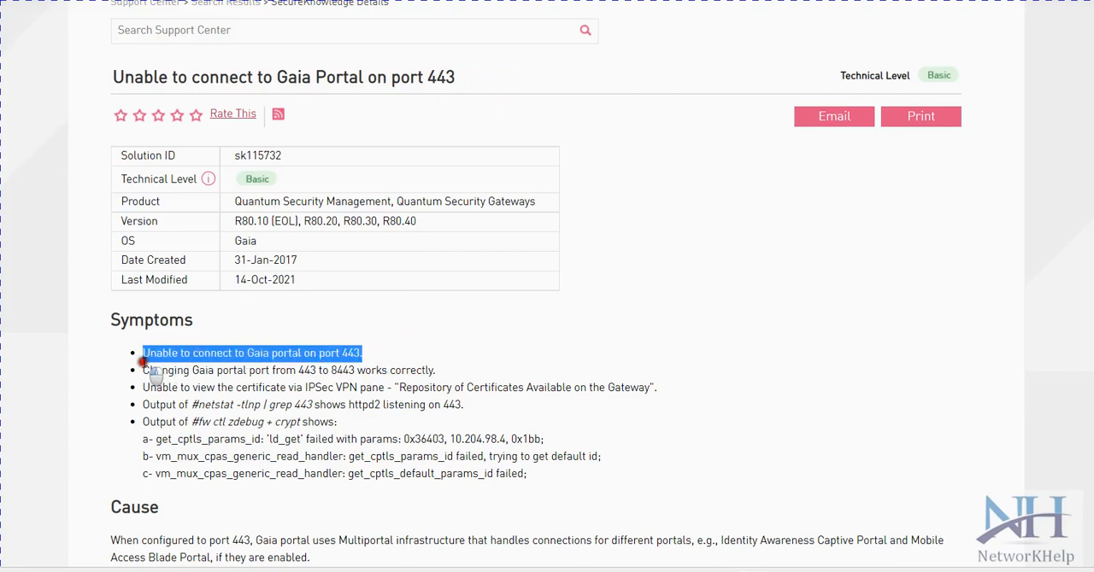
mouse_move(372, 352)
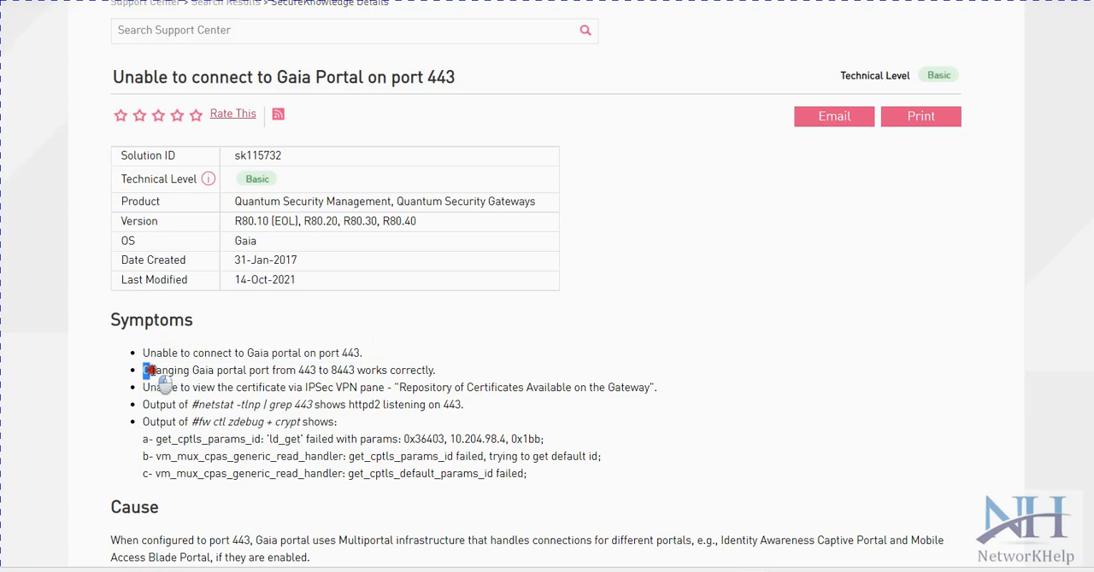
double_click(158, 370)
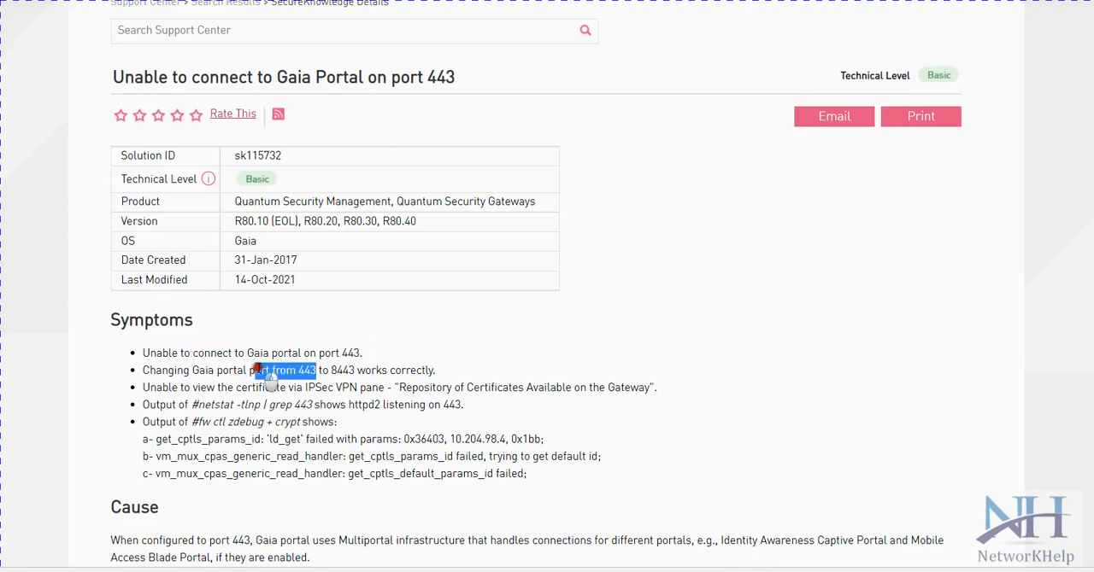
double_click(342, 369)
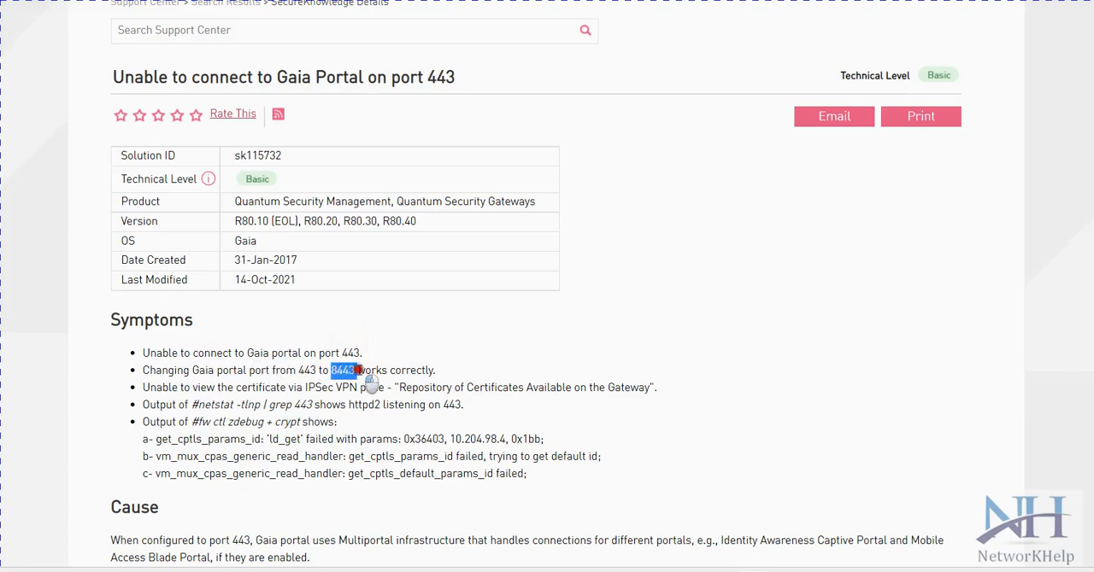
mouse_move(352, 383)
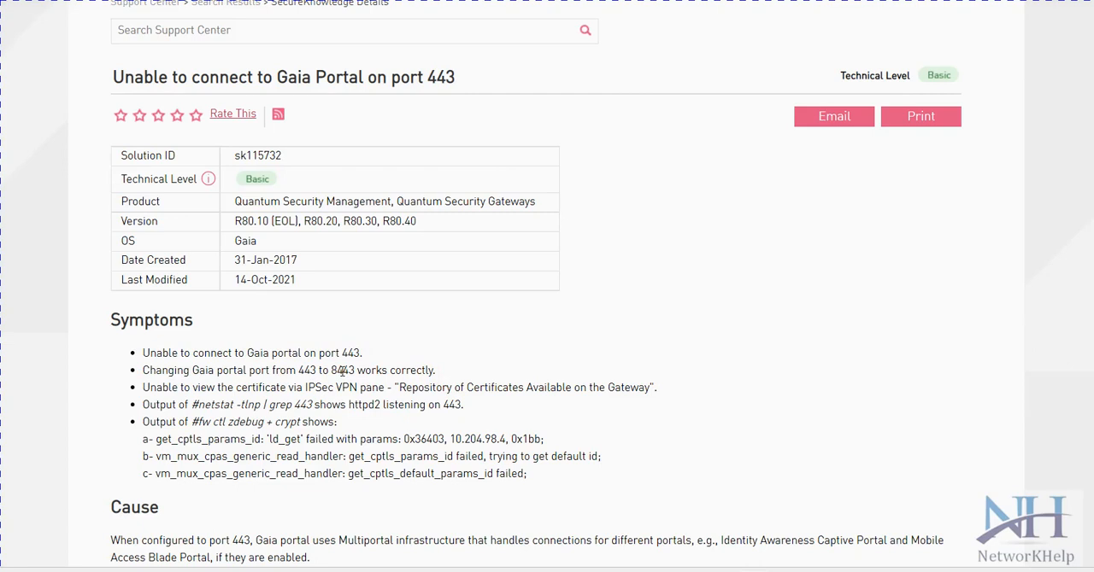
mouse_move(333, 371)
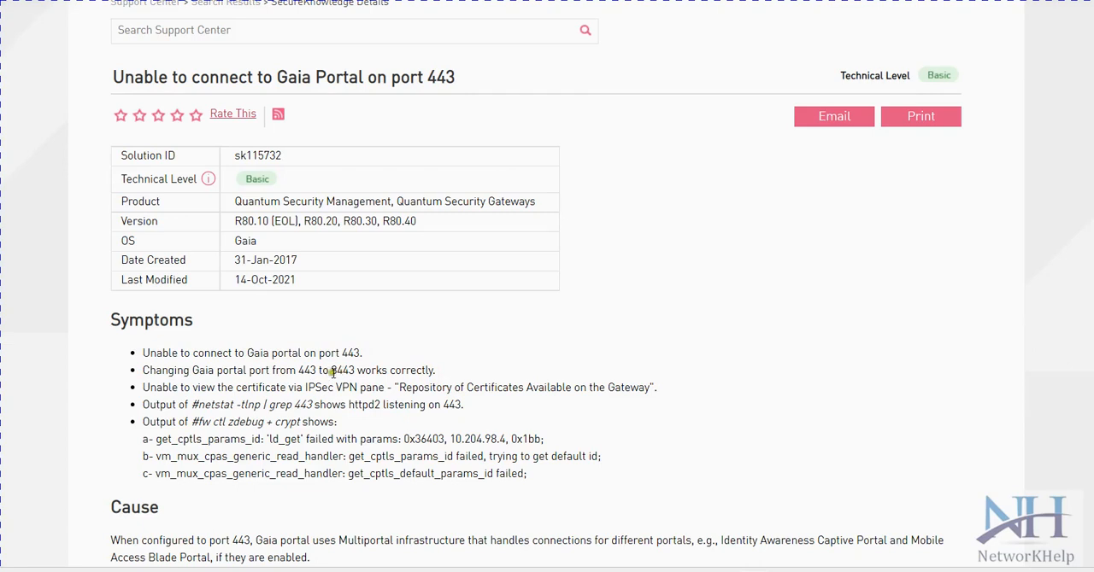
double_click(345, 371)
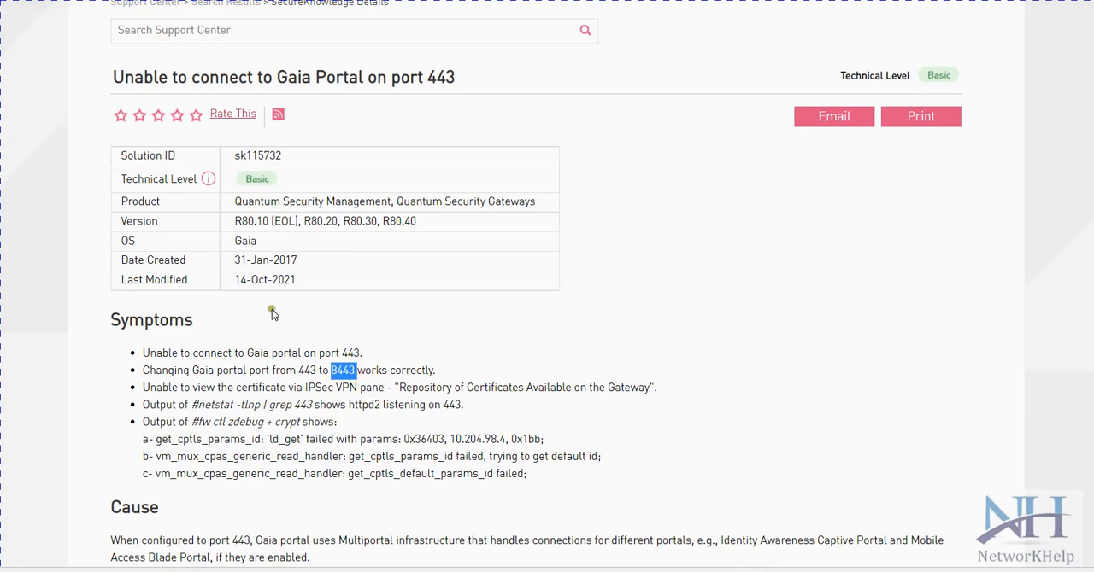
mouse_move(294, 320)
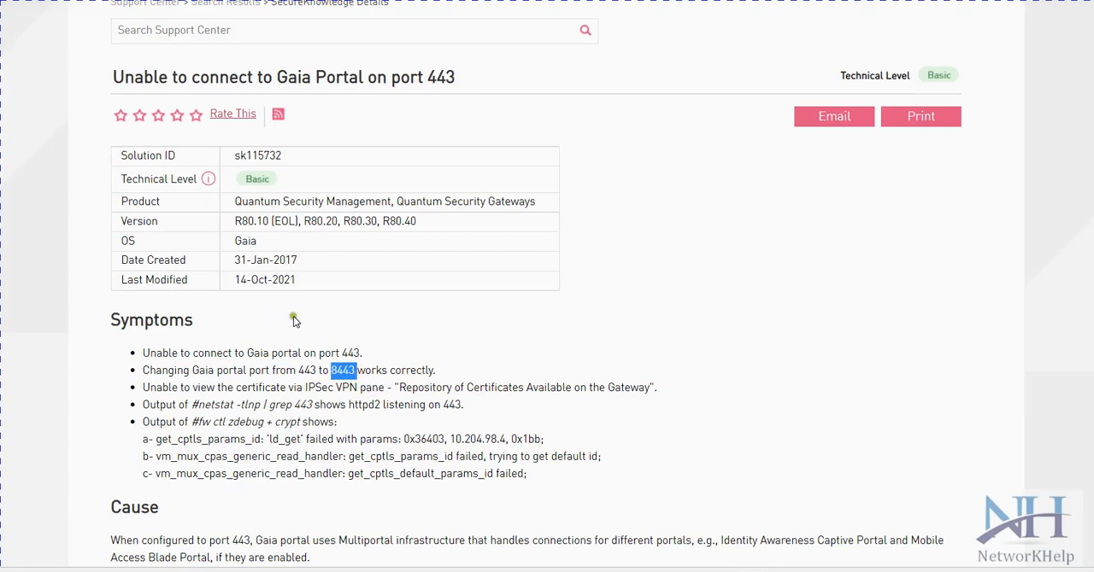
mouse_move(714, 305)
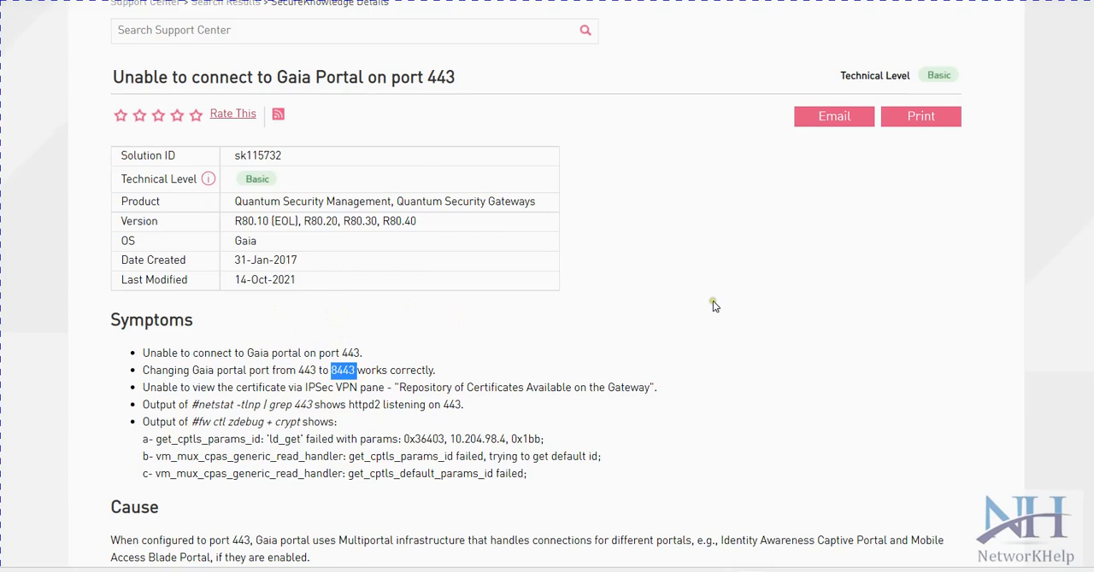
mouse_move(316, 376)
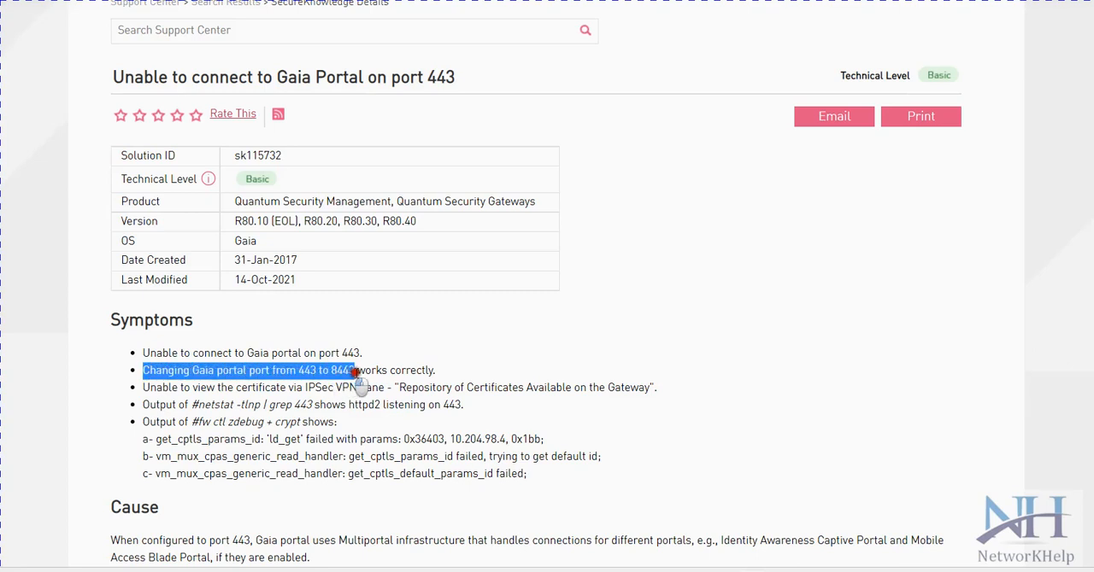
left_click_drag(144, 369, 434, 369)
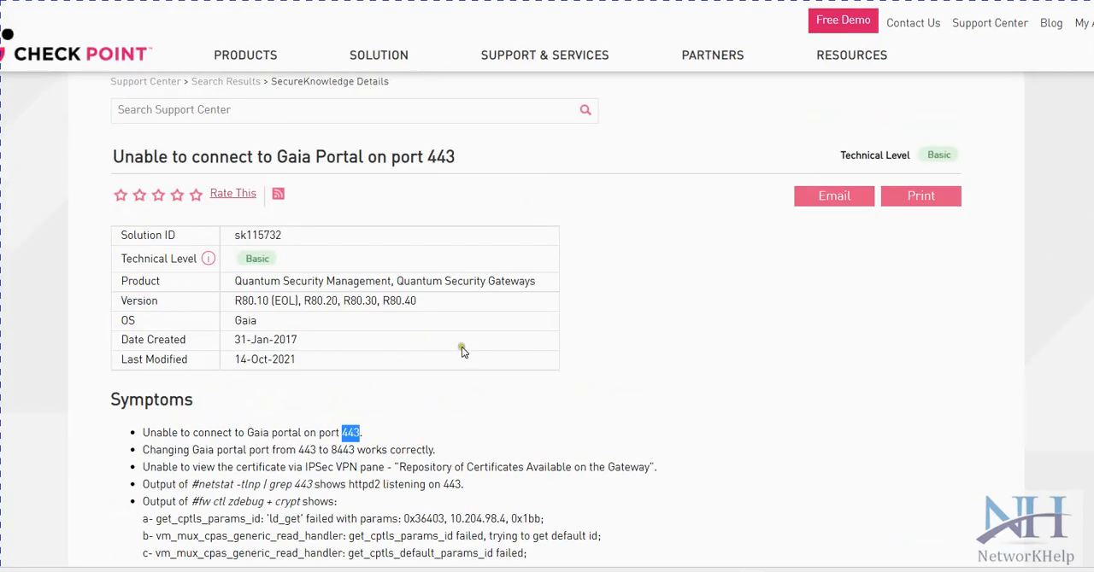
mouse_move(272, 256)
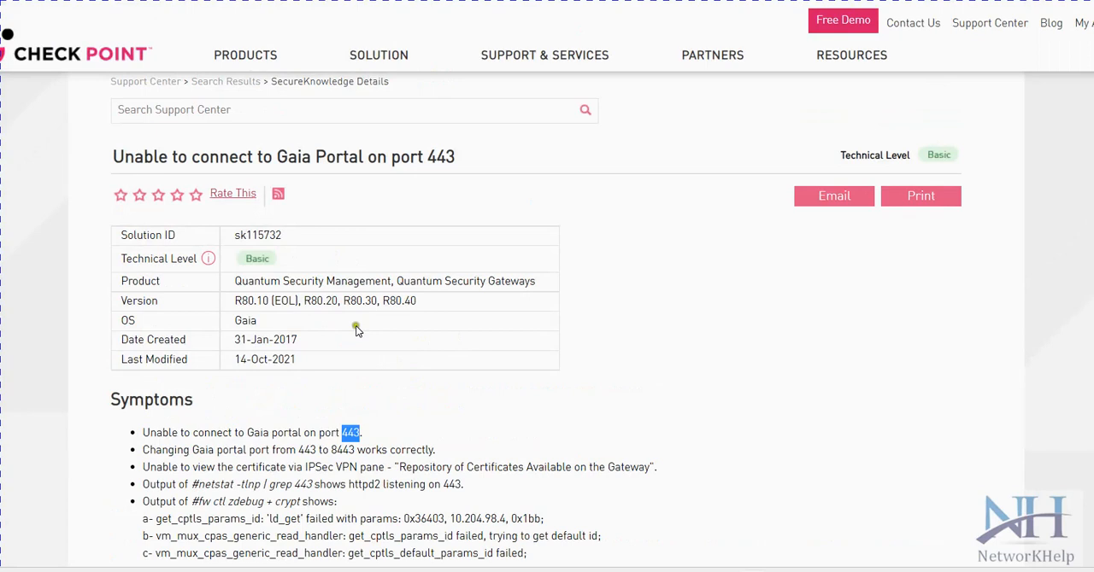
mouse_move(369, 311)
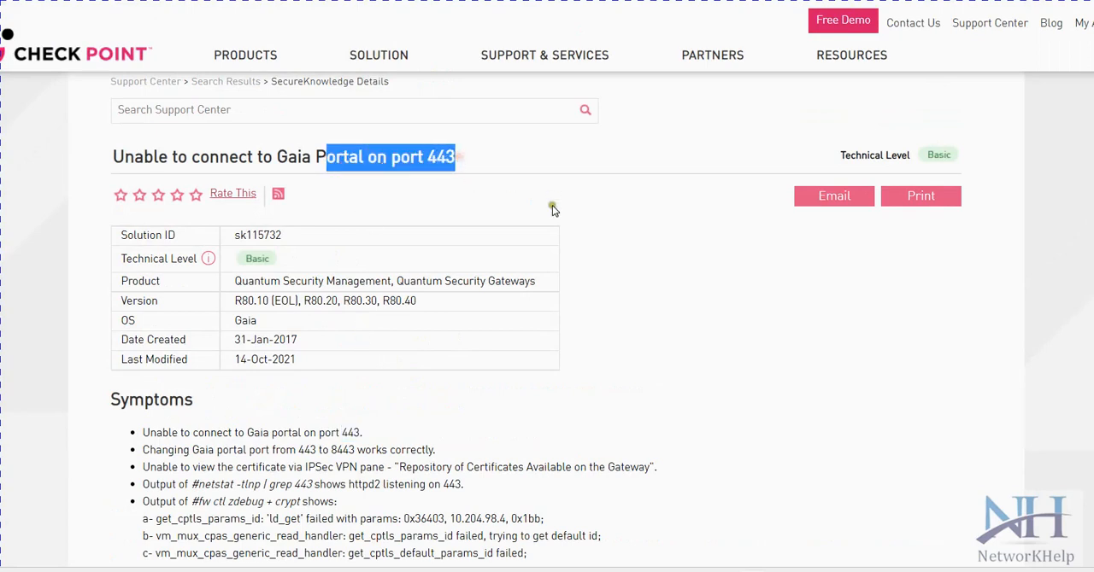
mouse_move(475, 173)
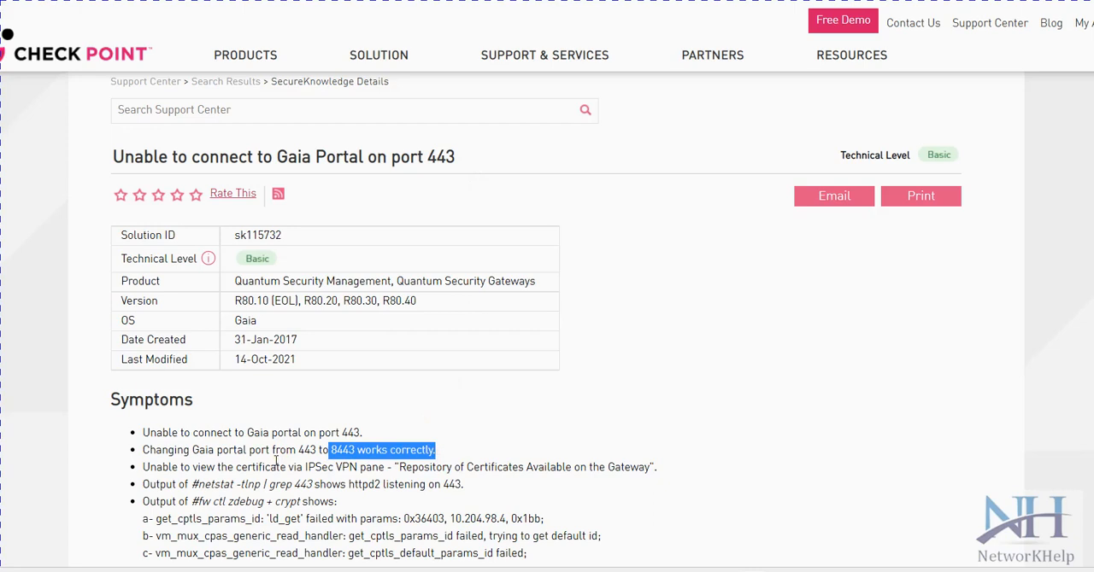
mouse_move(373, 427)
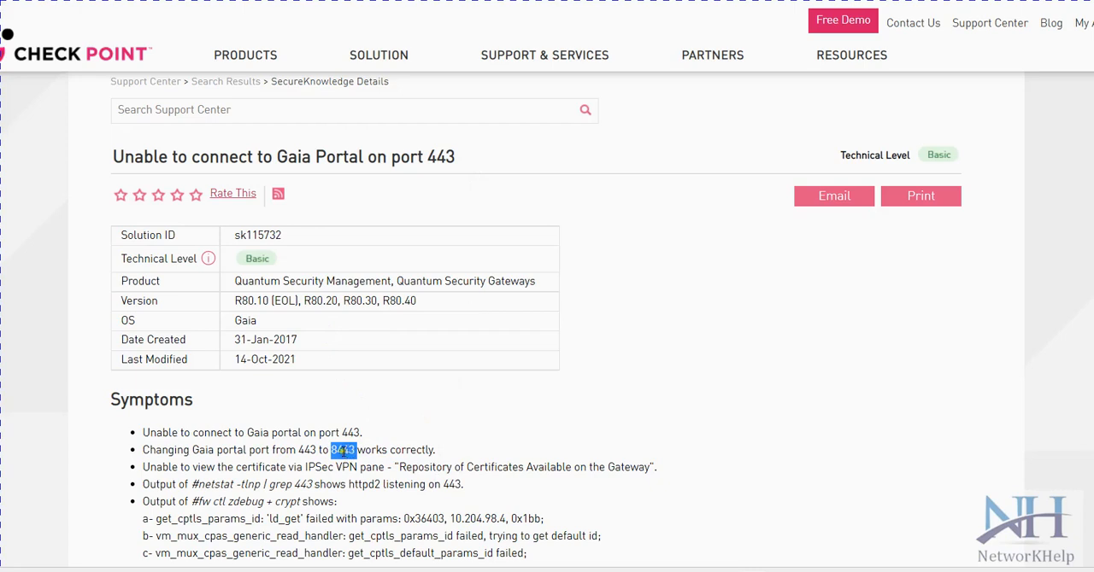
Highlight the Symptoms heading and, further down, the netstat output symptom line
left_click_drag(342, 451, 436, 451)
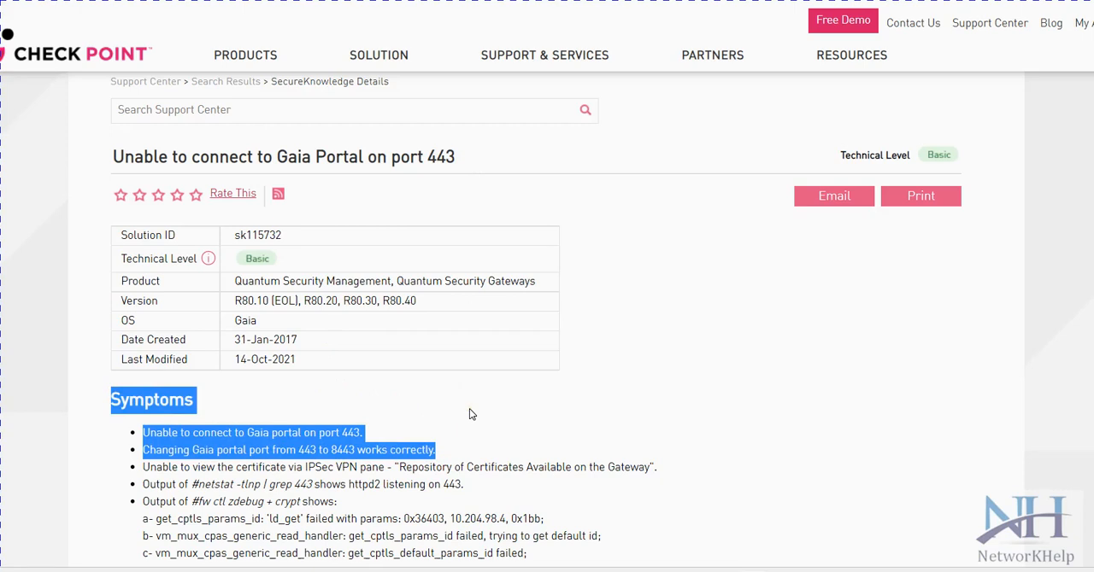
mouse_move(499, 405)
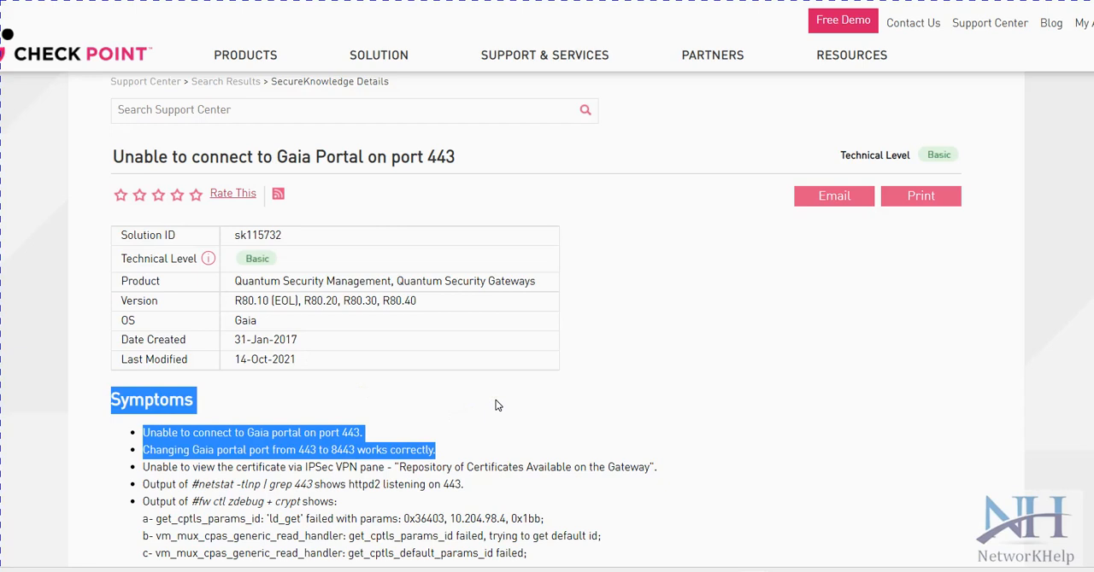
scroll("down", 3)
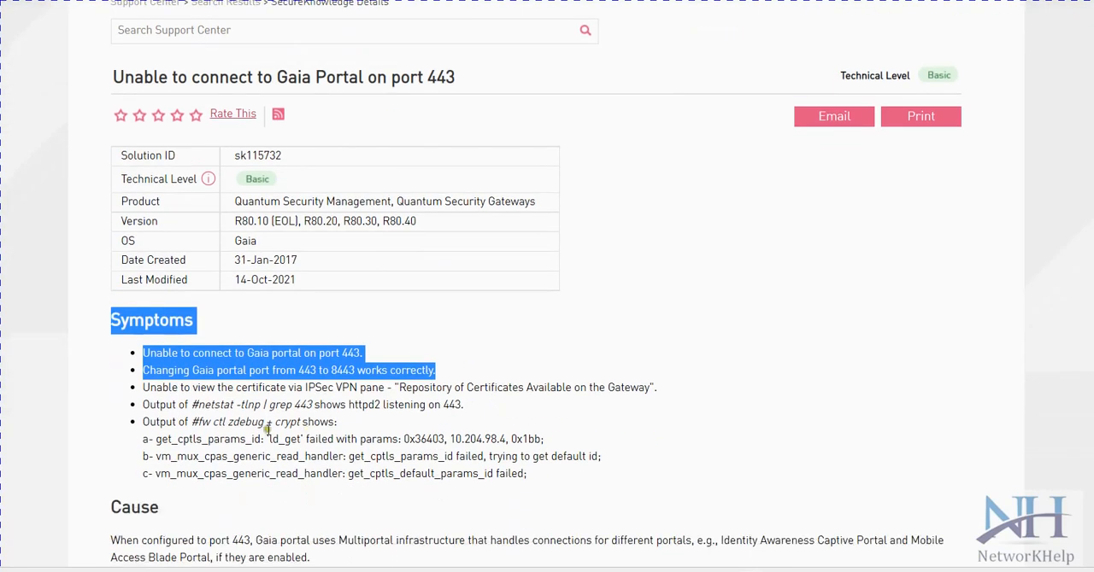
double_click(212, 405)
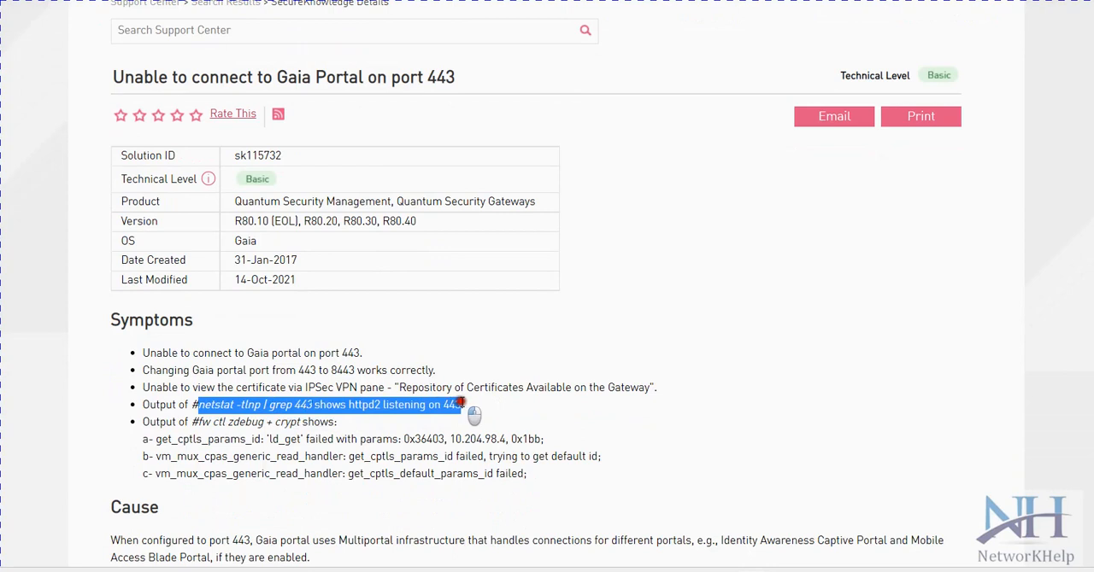
left_click(470, 405)
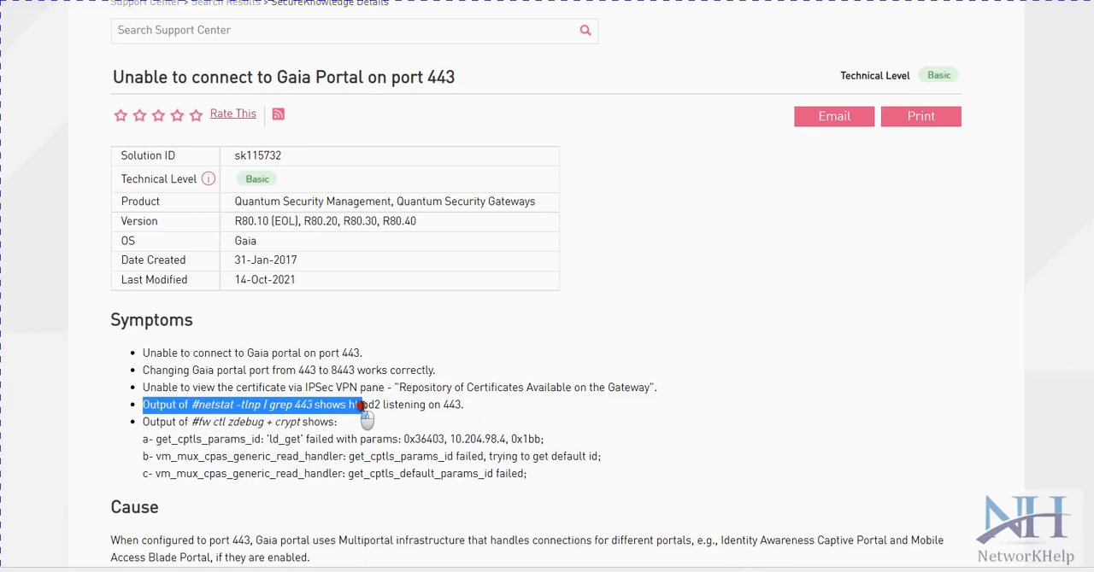
left_click_drag(359, 405, 461, 405)
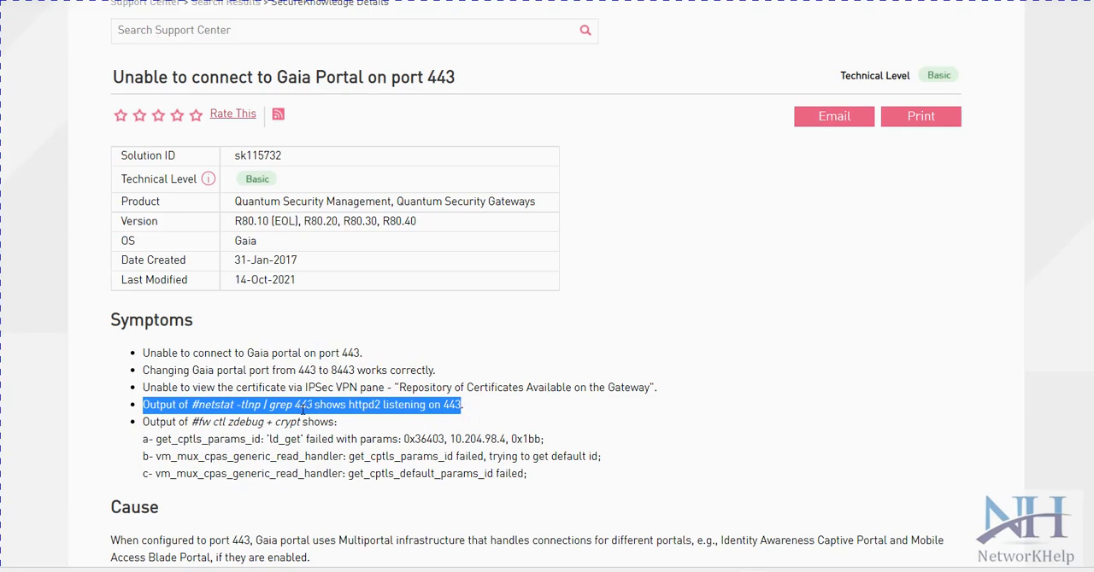
left_click(297, 397)
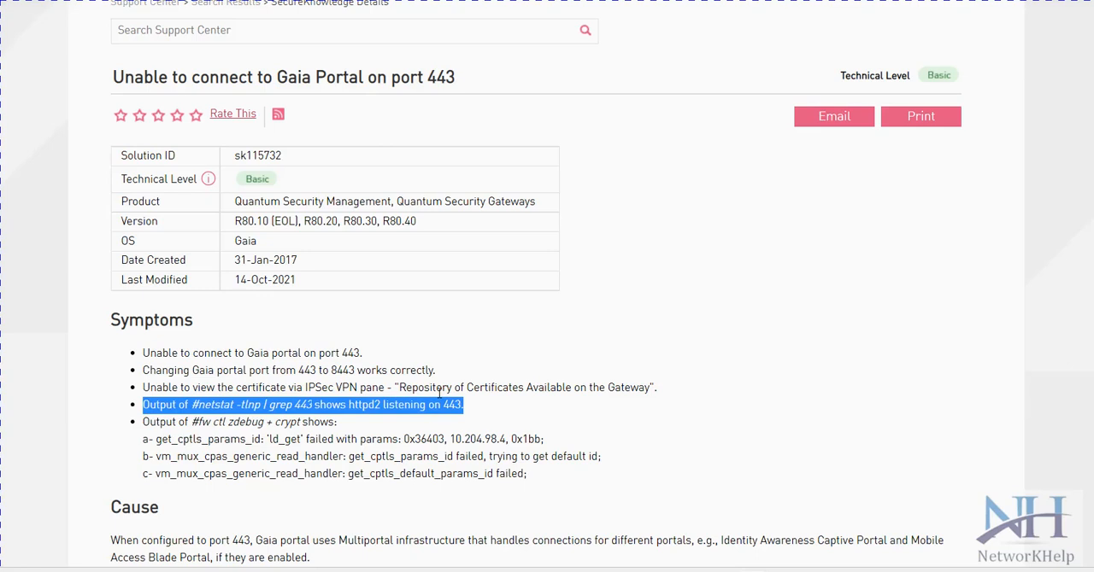
mouse_move(157, 364)
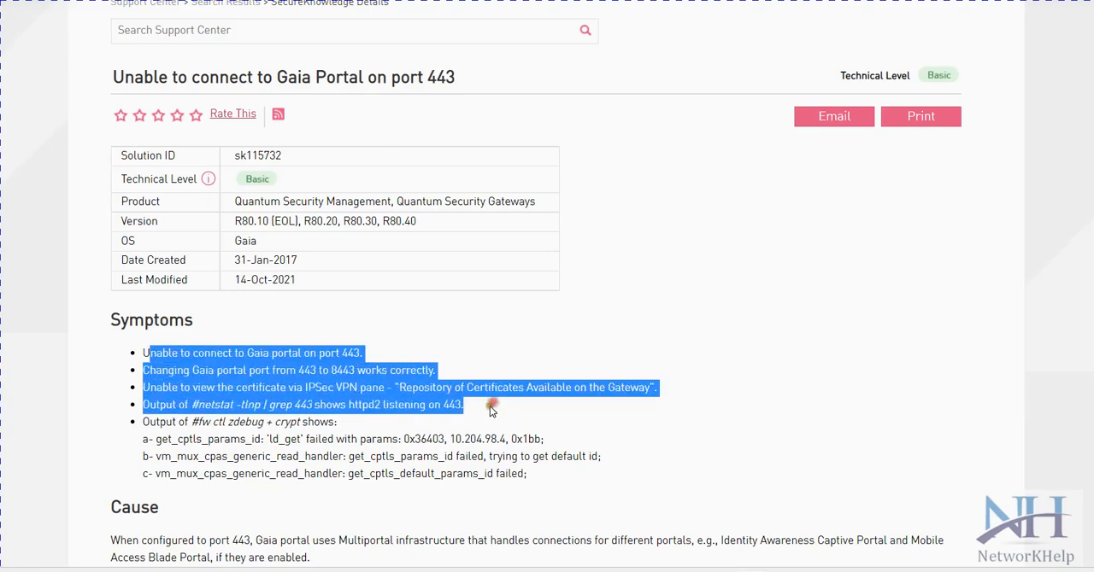
mouse_move(584, 485)
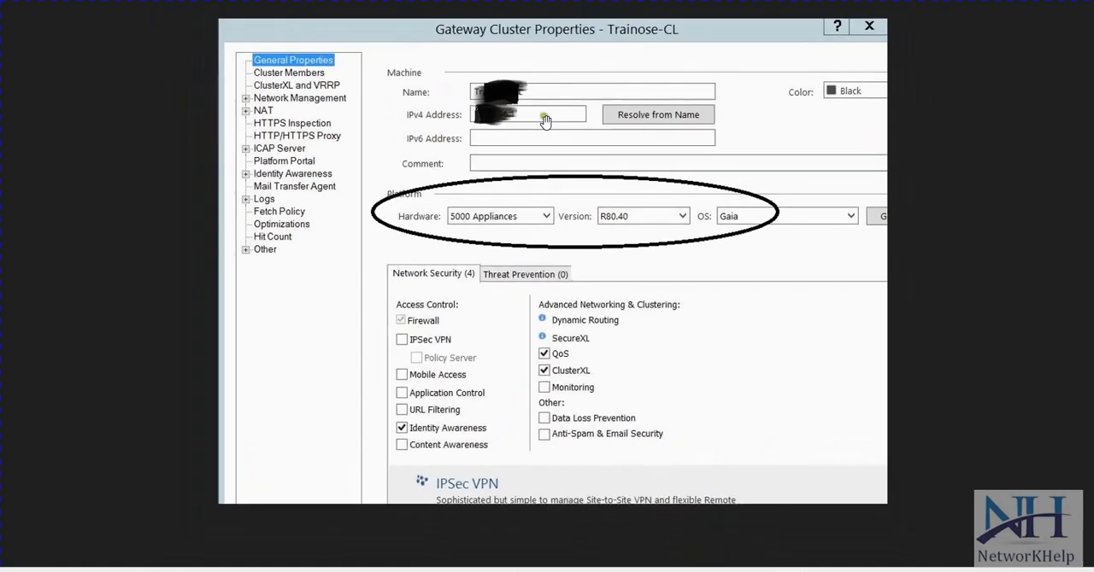
mouse_move(632, 61)
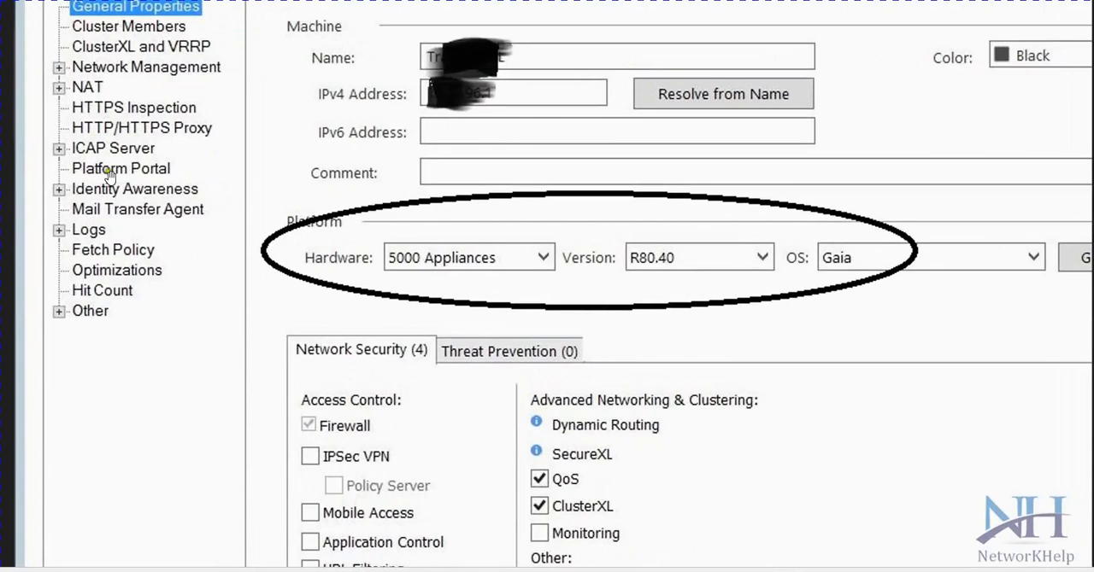
mouse_move(82, 181)
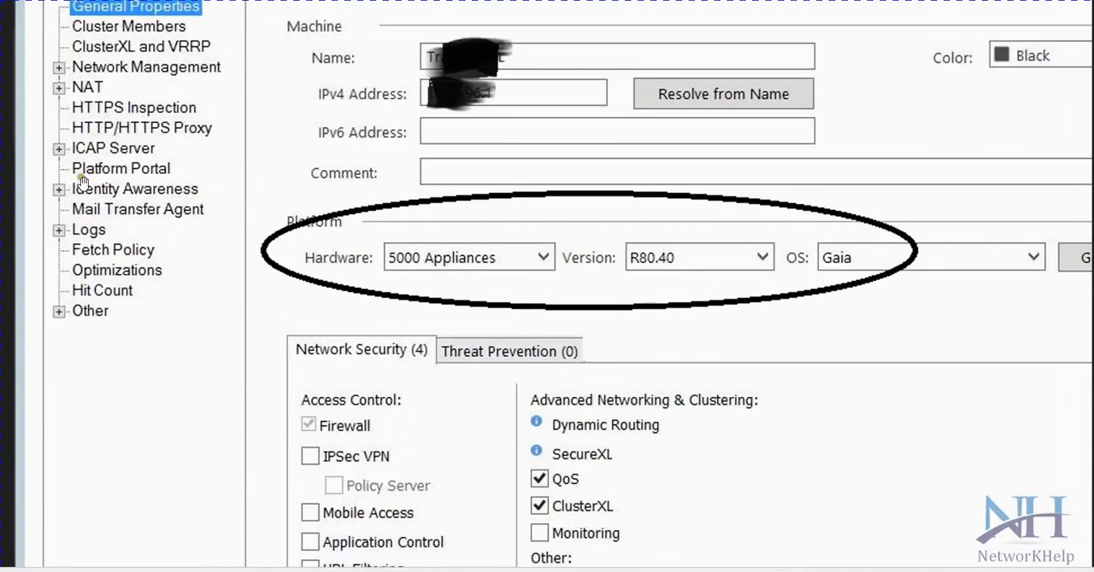
mouse_move(174, 178)
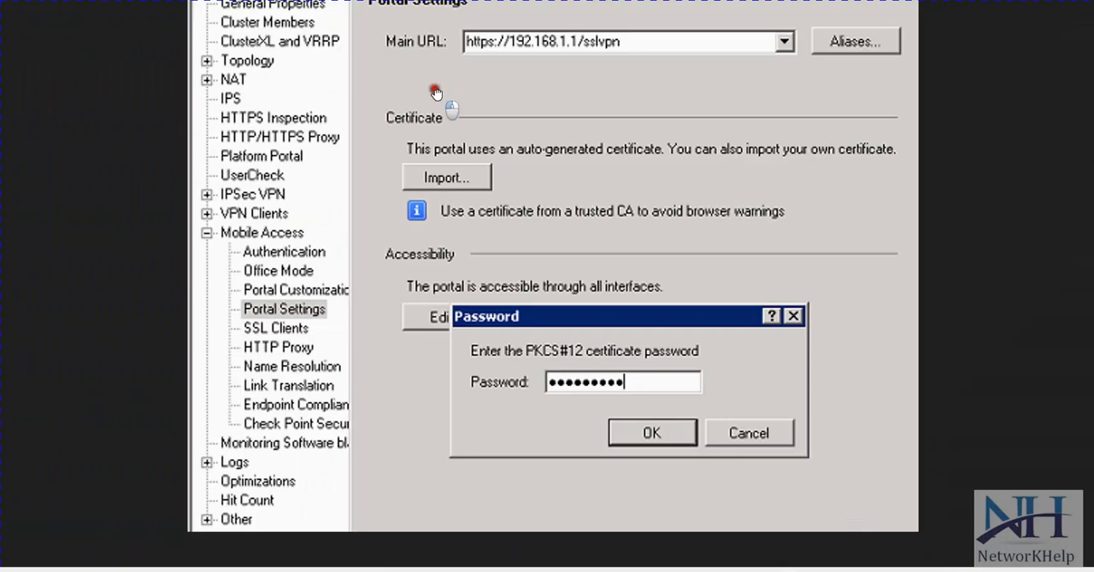
mouse_move(443, 86)
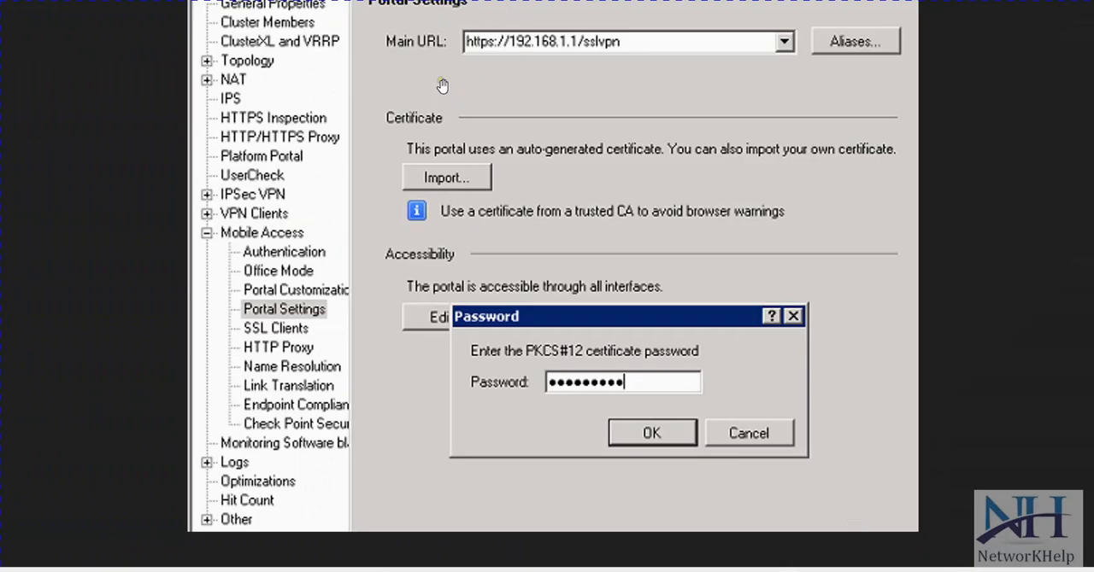
mouse_move(323, 285)
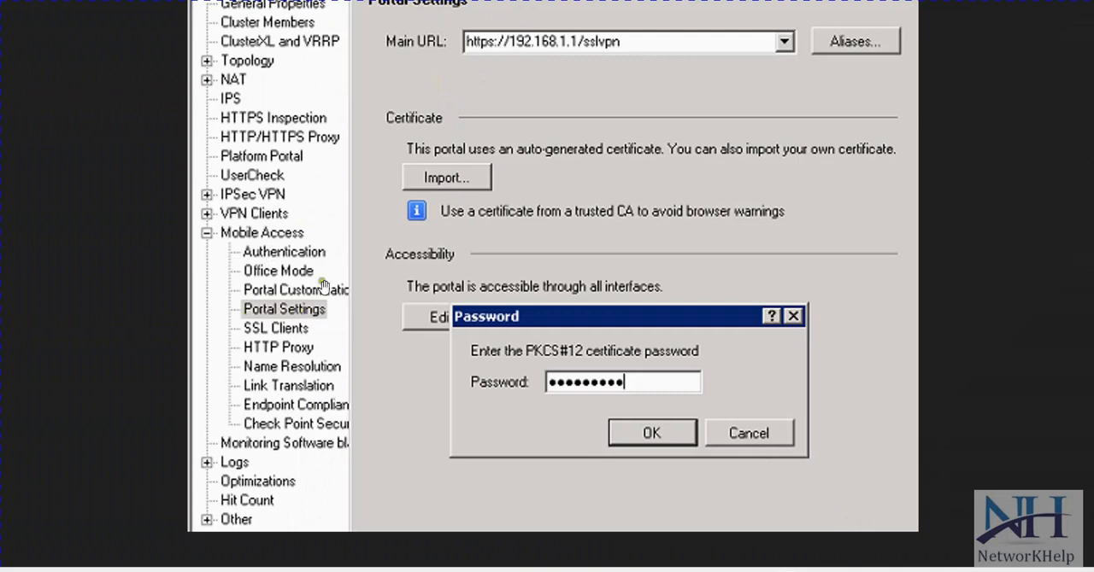
mouse_move(546, 98)
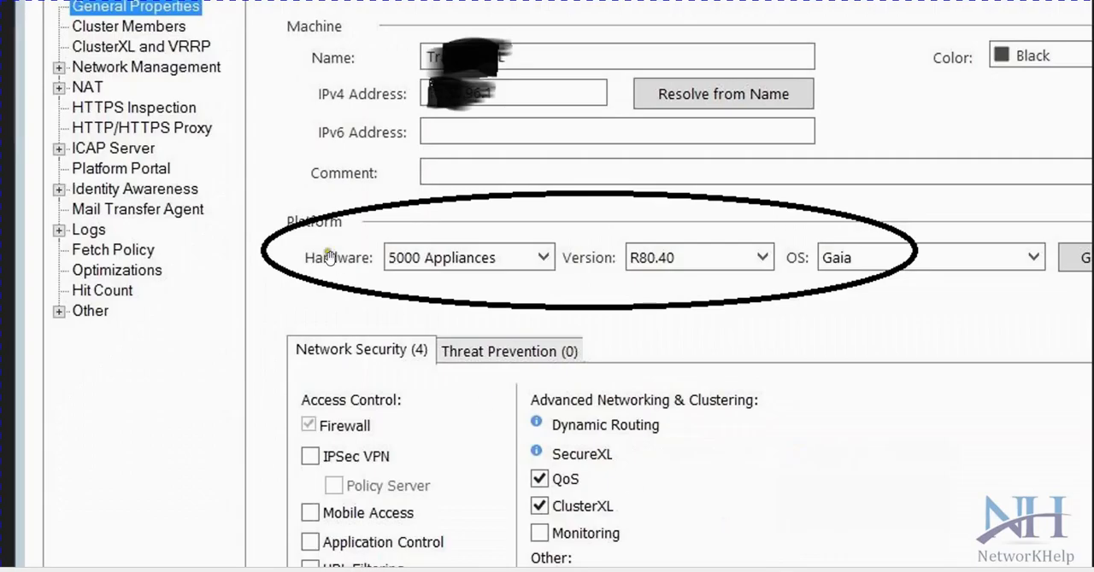
mouse_move(366, 263)
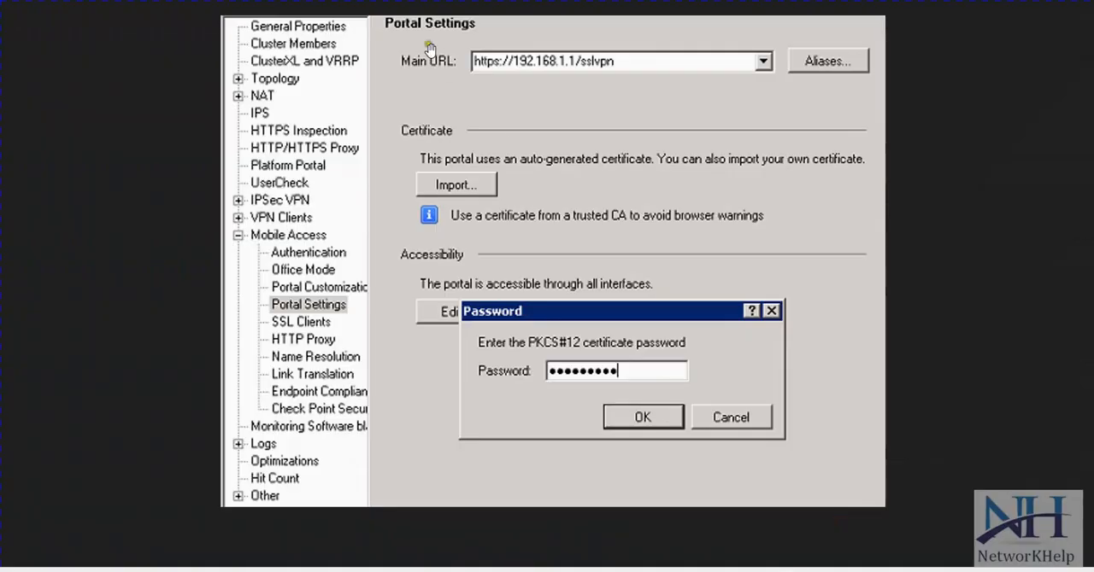
mouse_move(579, 86)
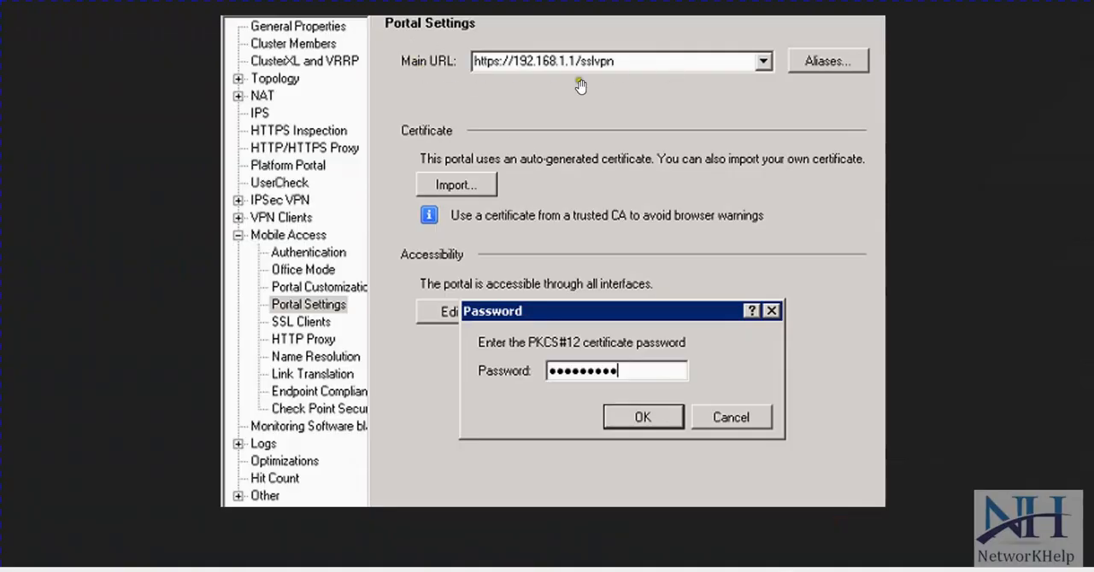
mouse_move(490, 72)
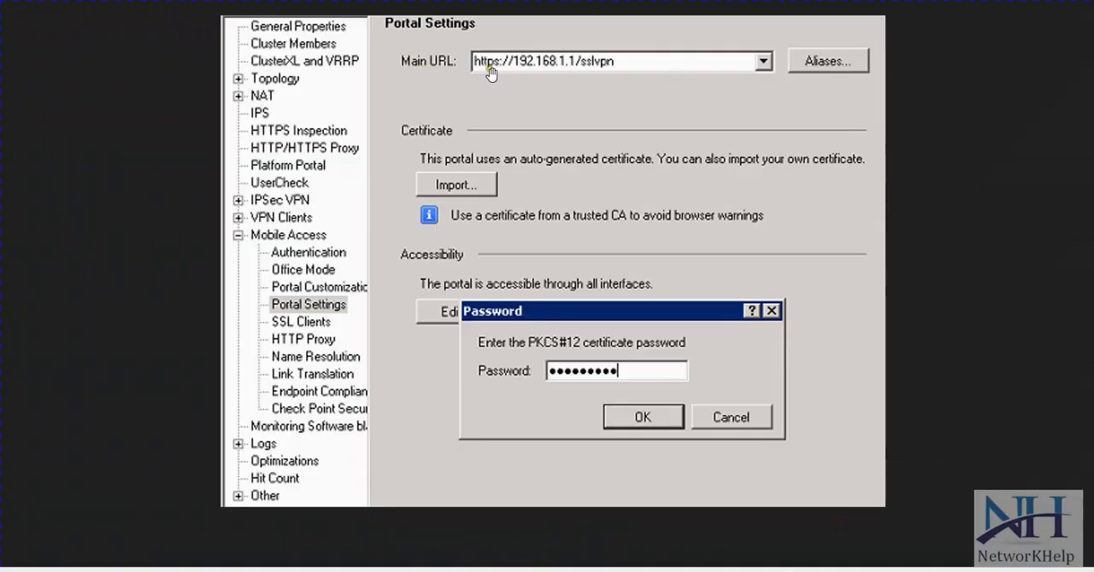
mouse_move(553, 66)
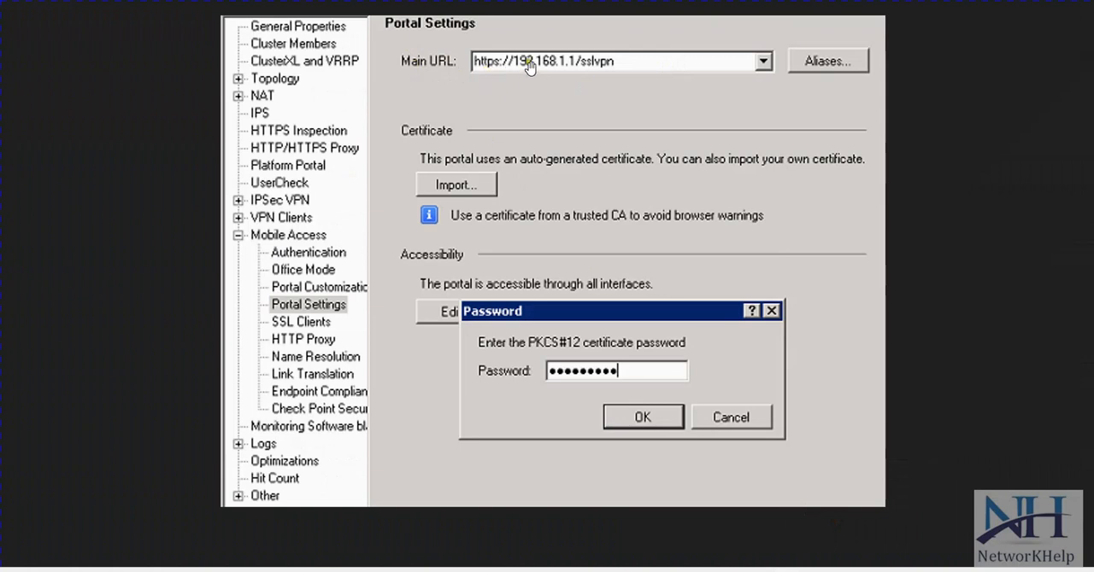
mouse_move(588, 70)
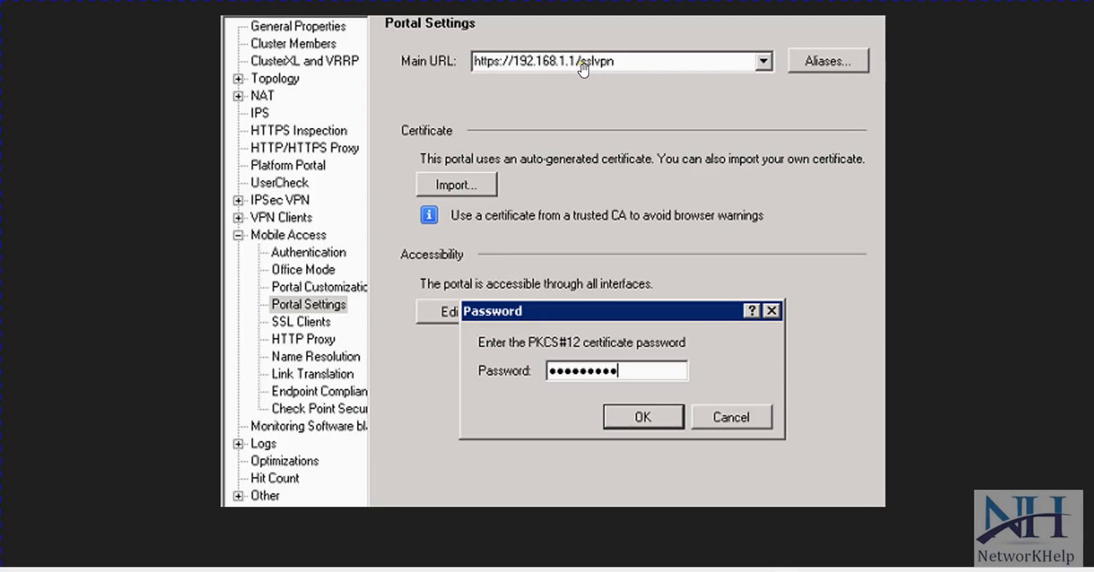
mouse_move(614, 68)
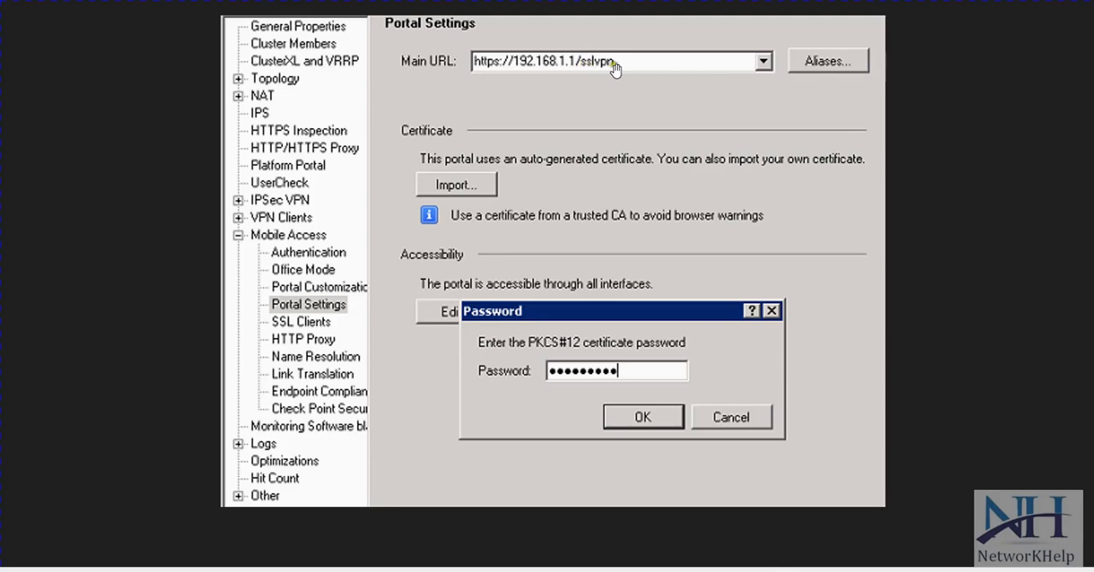
mouse_move(626, 72)
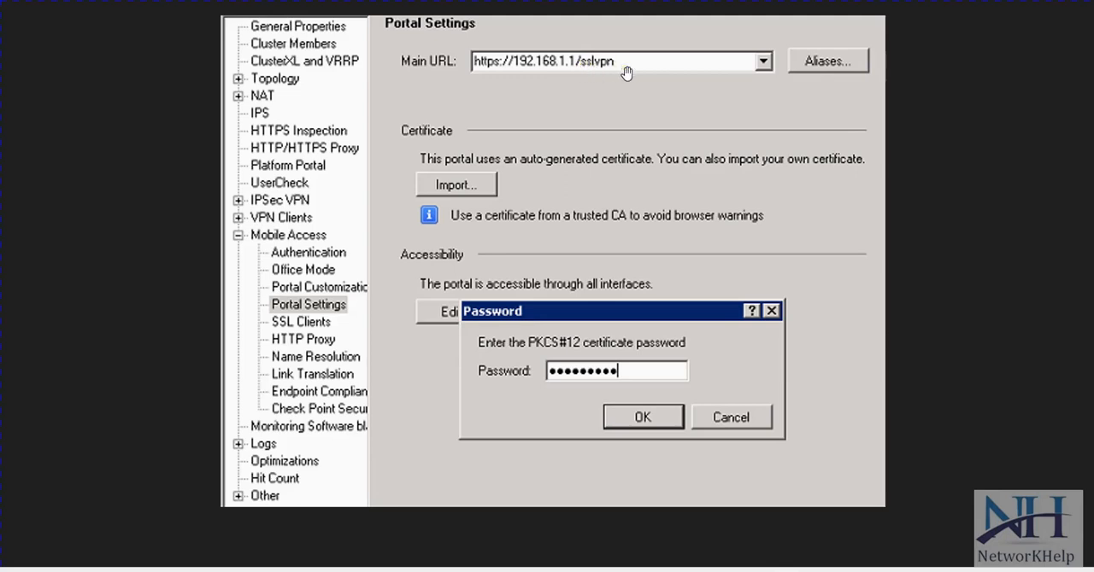
mouse_move(615, 356)
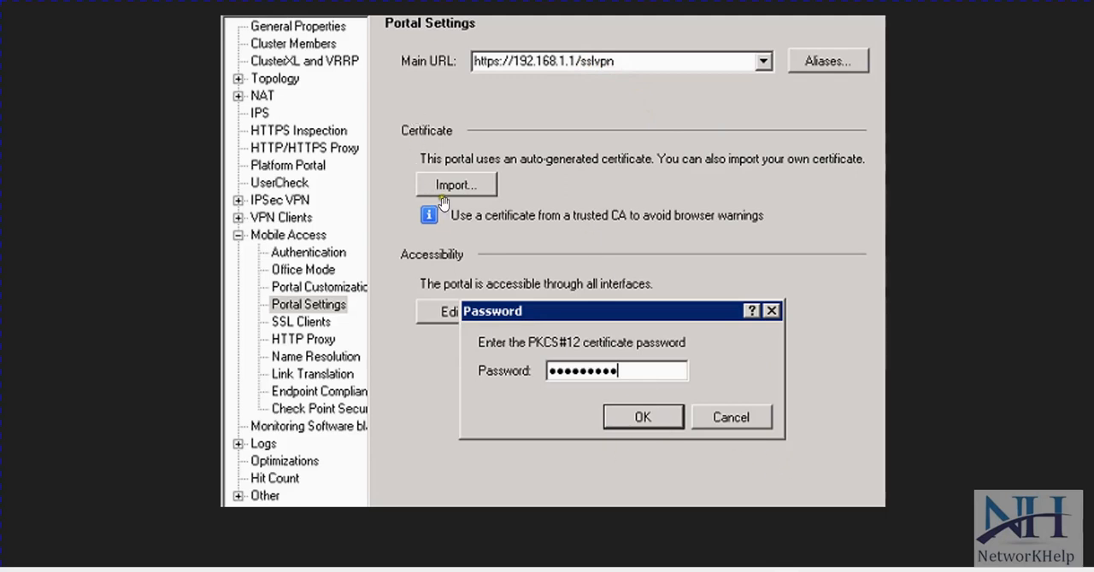
mouse_move(458, 222)
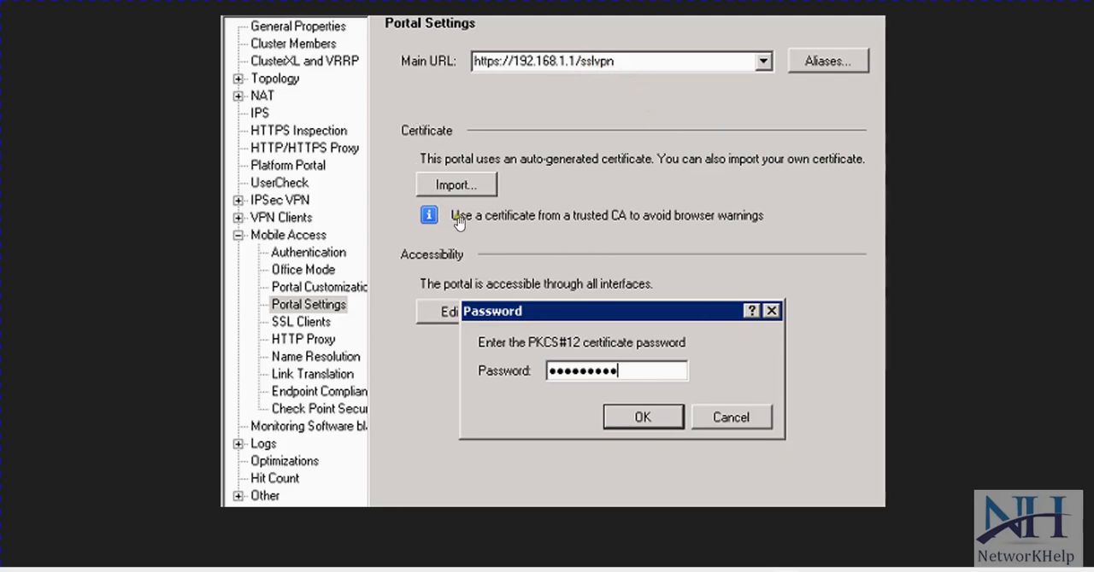
mouse_move(455, 198)
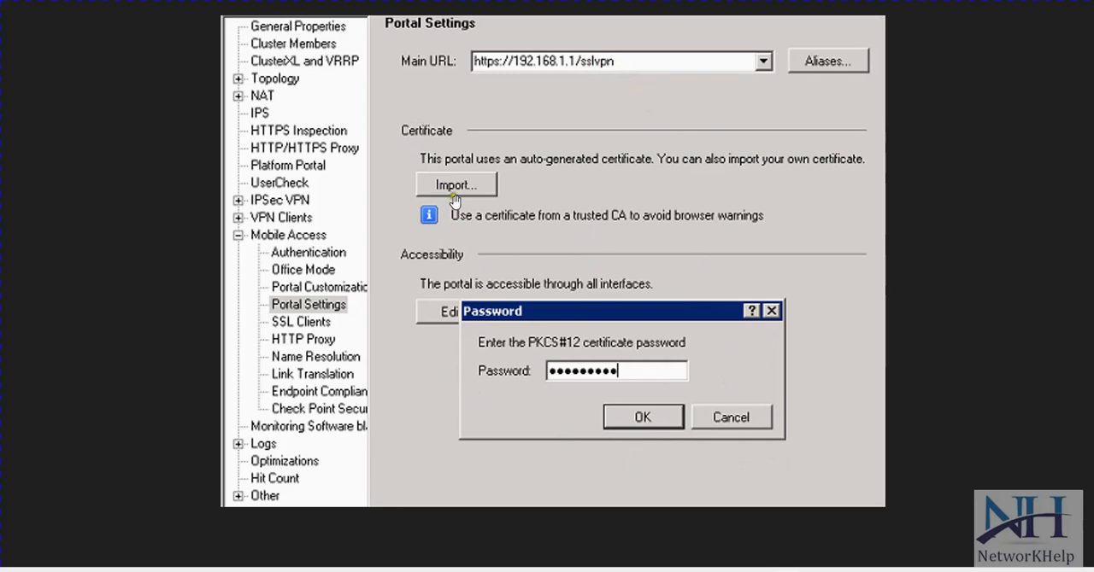
mouse_move(468, 289)
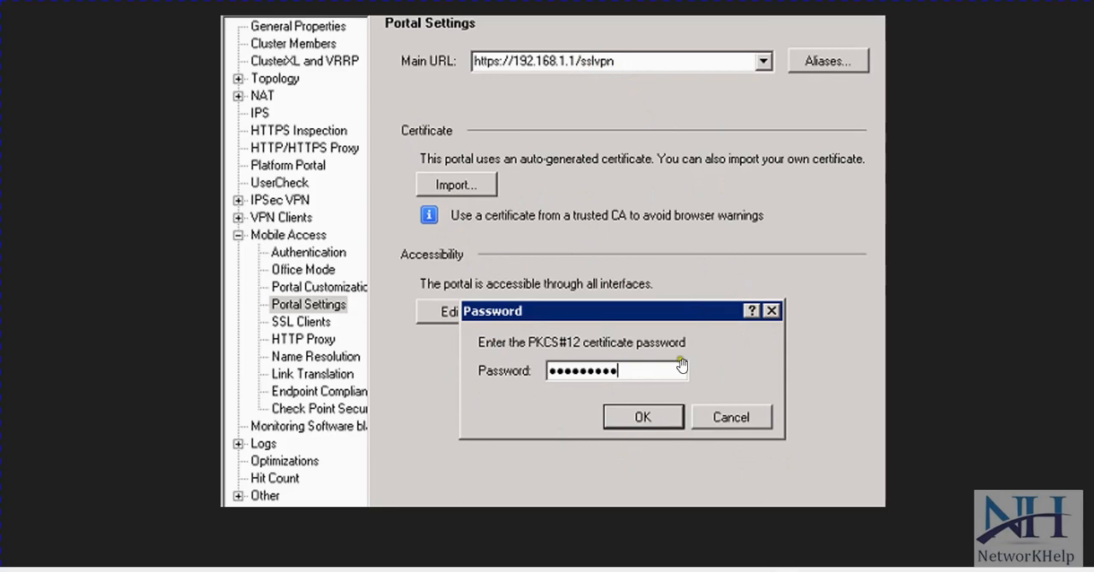
mouse_move(669, 379)
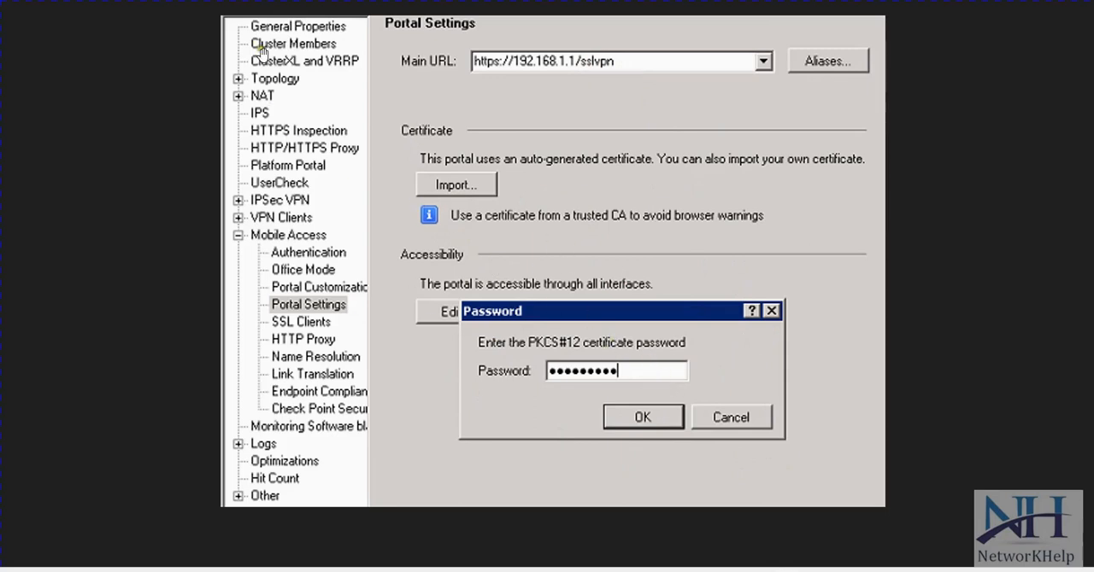
mouse_move(272, 78)
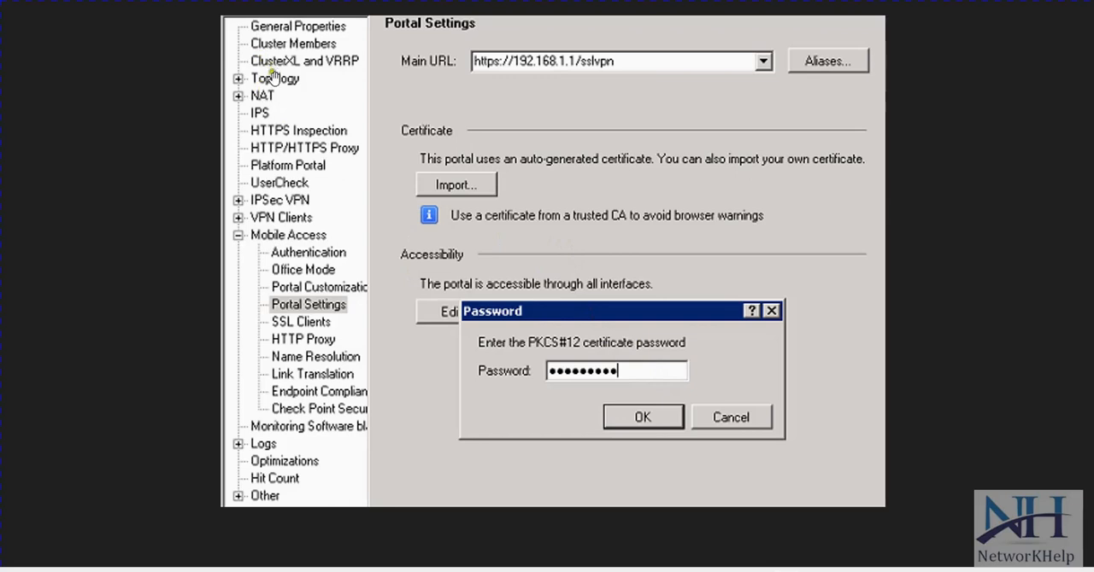
mouse_move(280, 156)
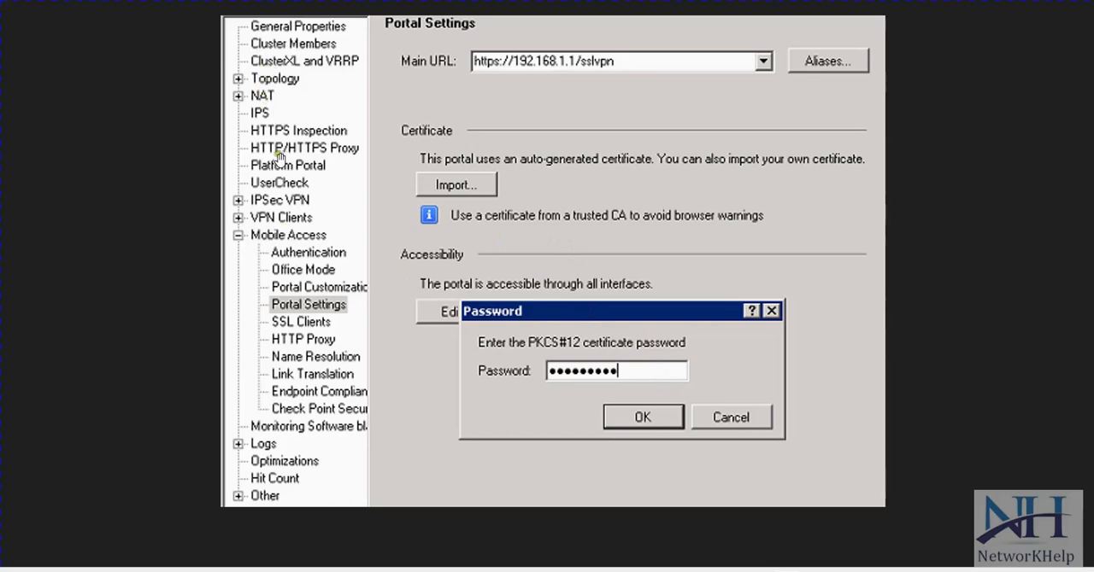
mouse_move(331, 202)
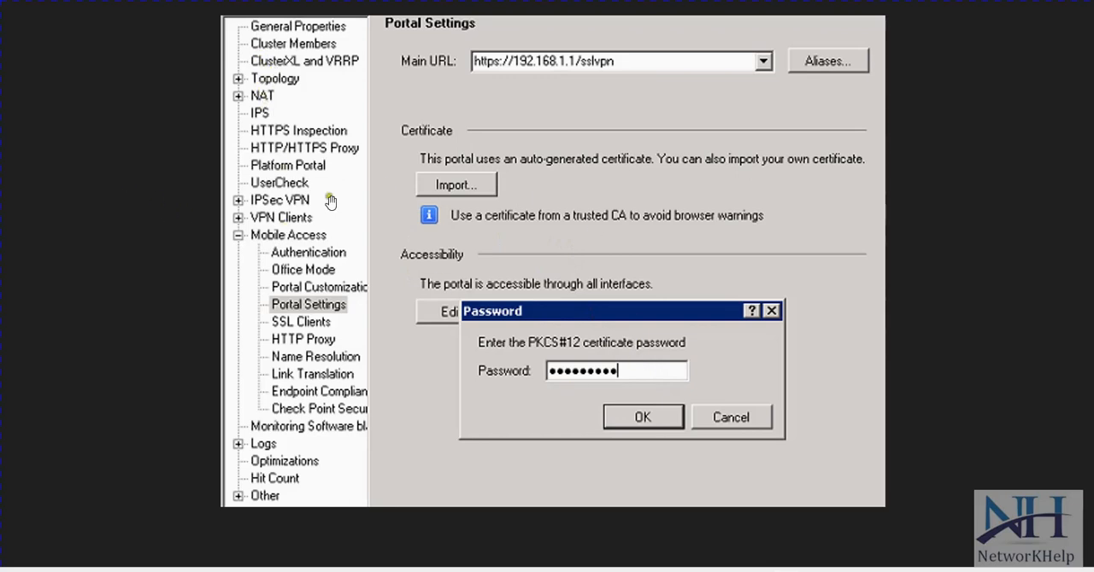
mouse_move(670, 205)
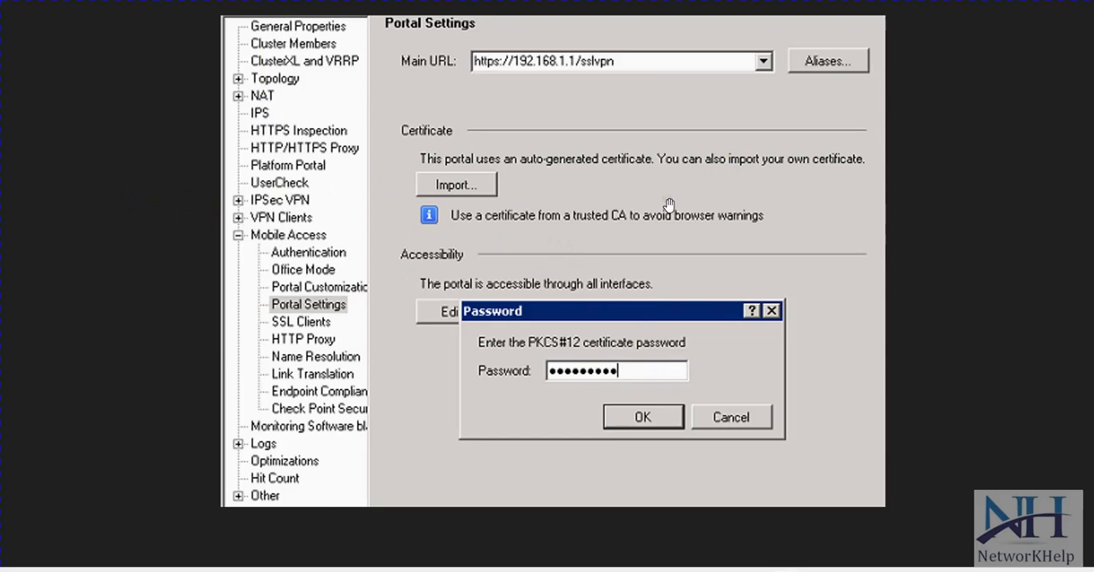
mouse_move(730, 329)
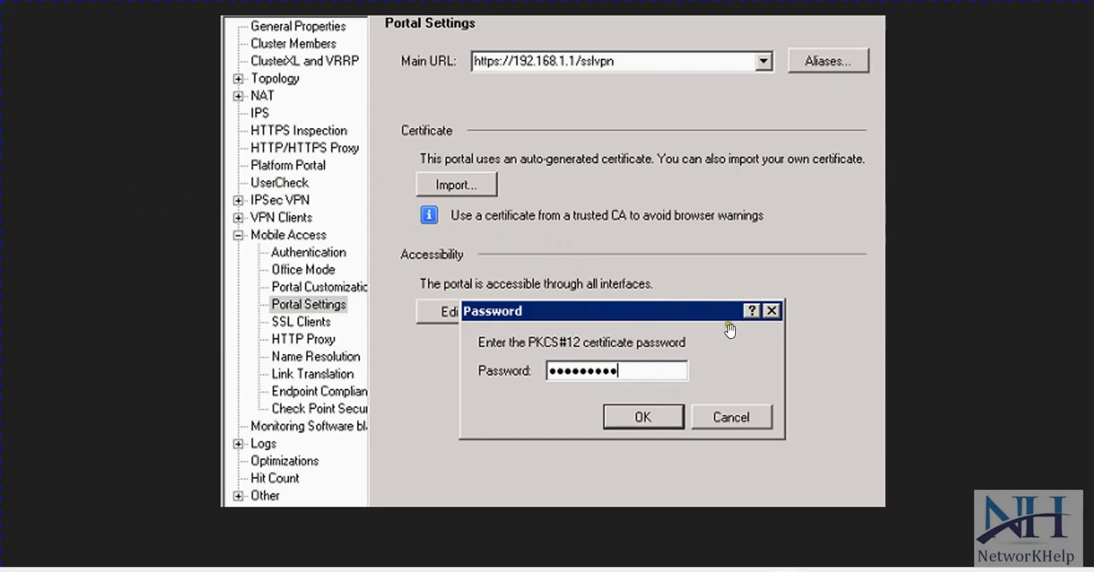
mouse_move(757, 246)
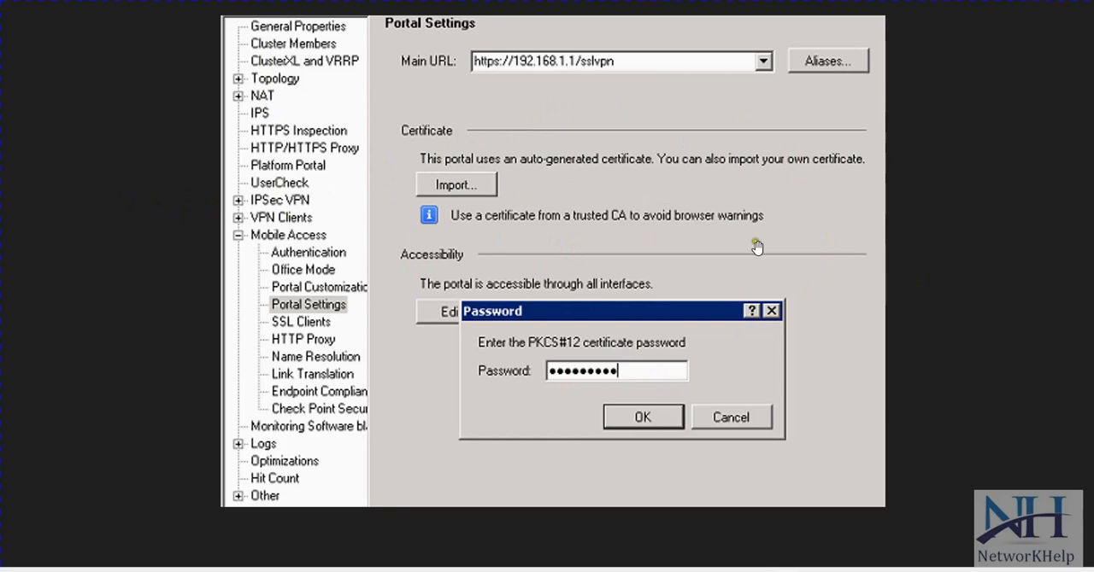
mouse_move(940, 263)
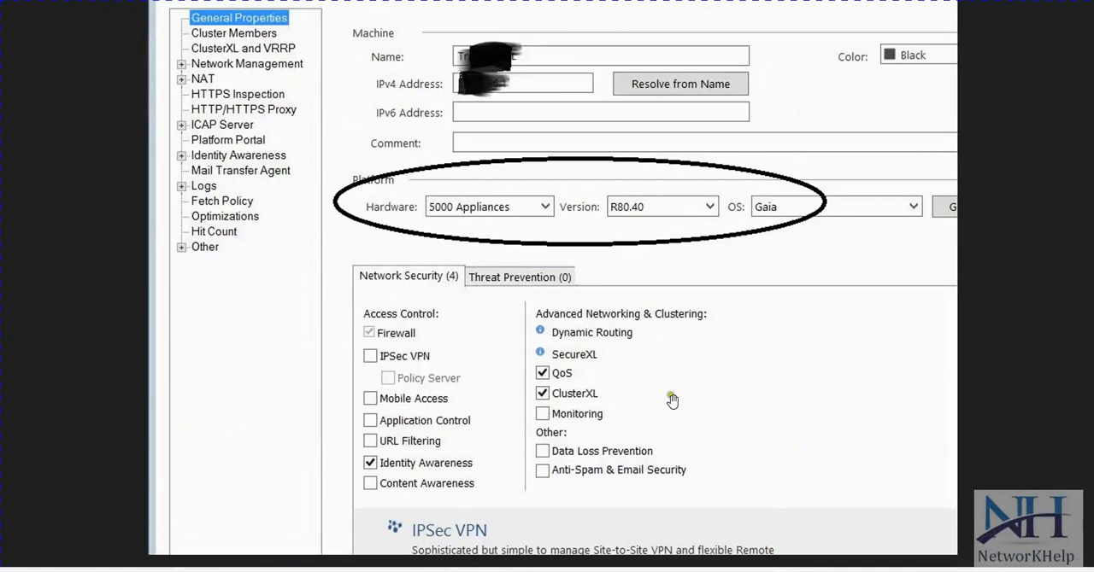
mouse_move(592, 96)
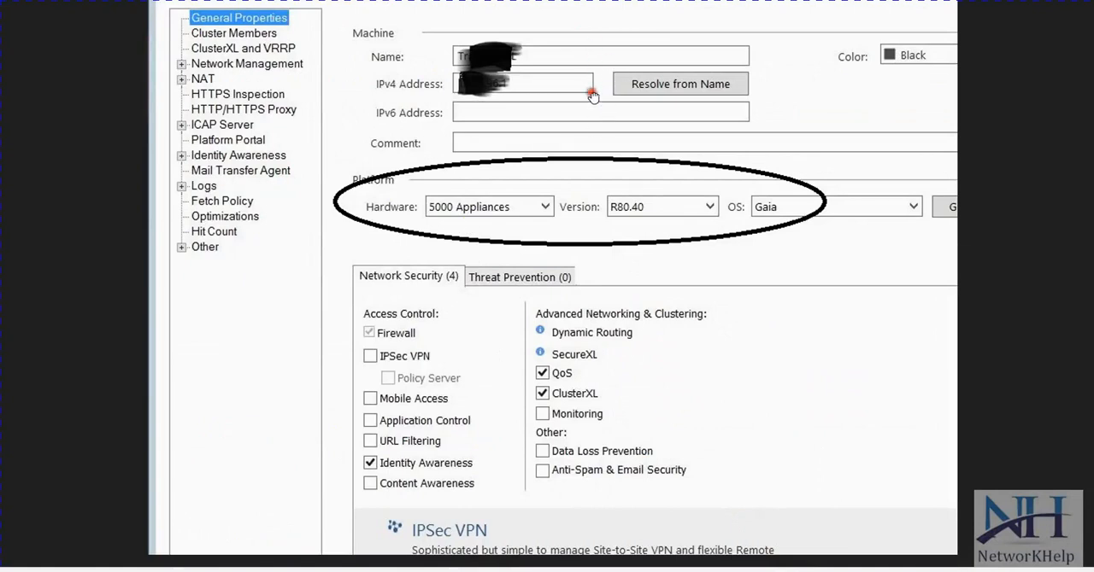
mouse_move(393, 181)
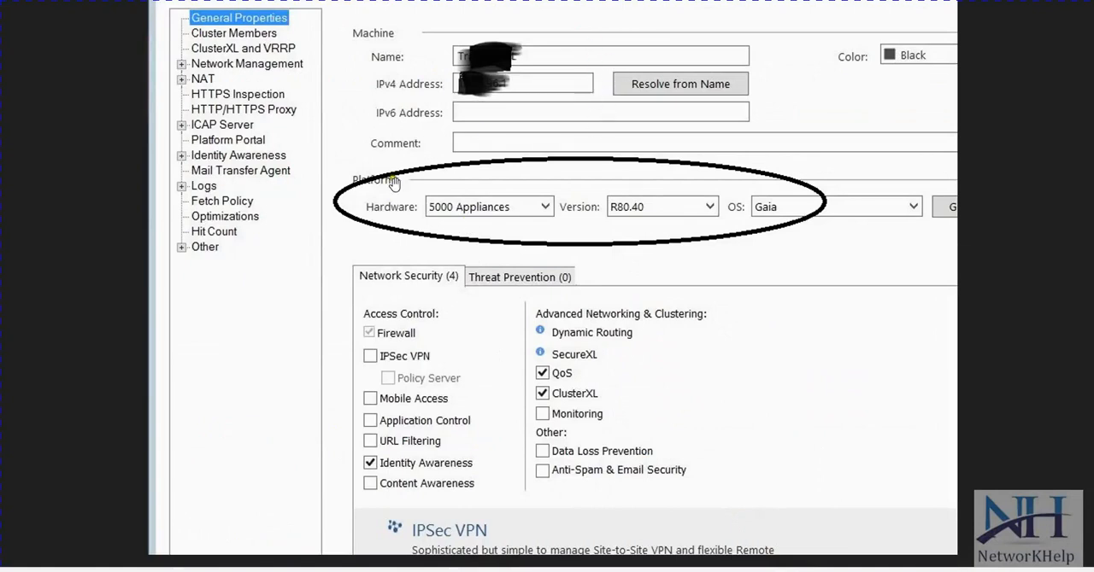
mouse_move(564, 311)
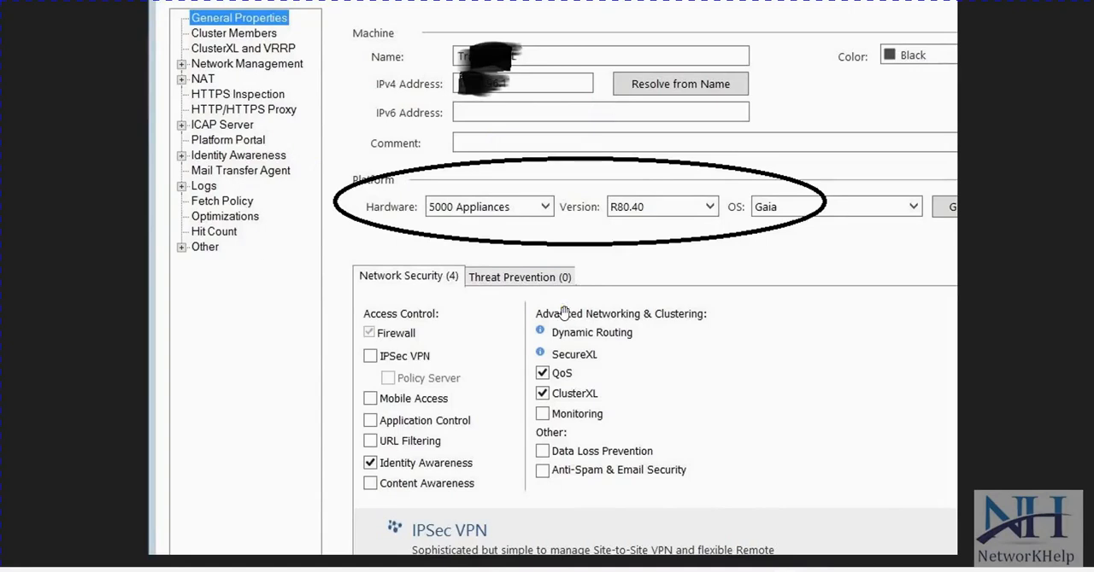
mouse_move(294, 113)
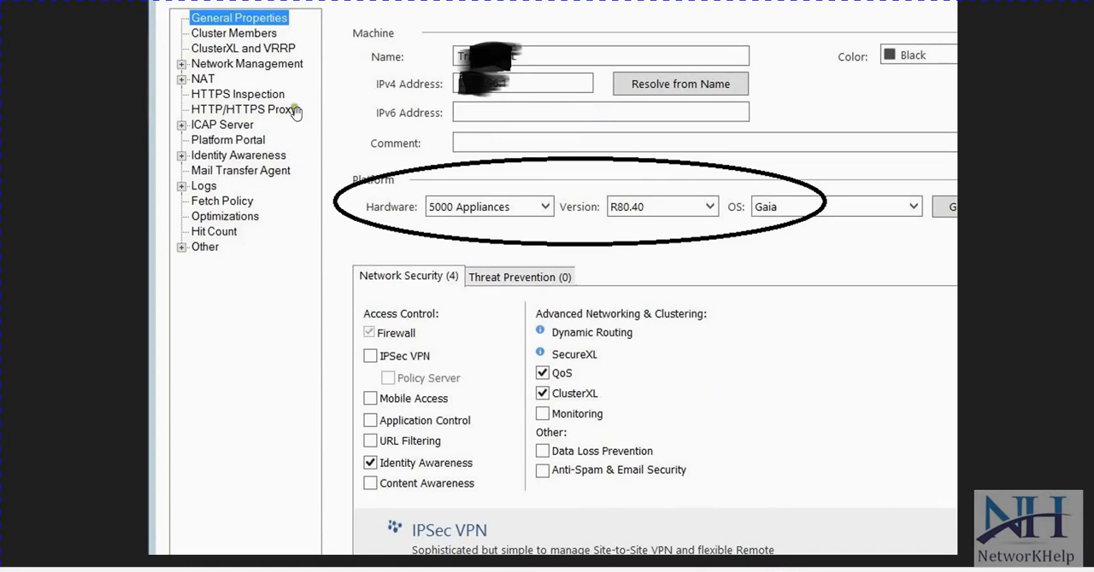
mouse_move(557, 395)
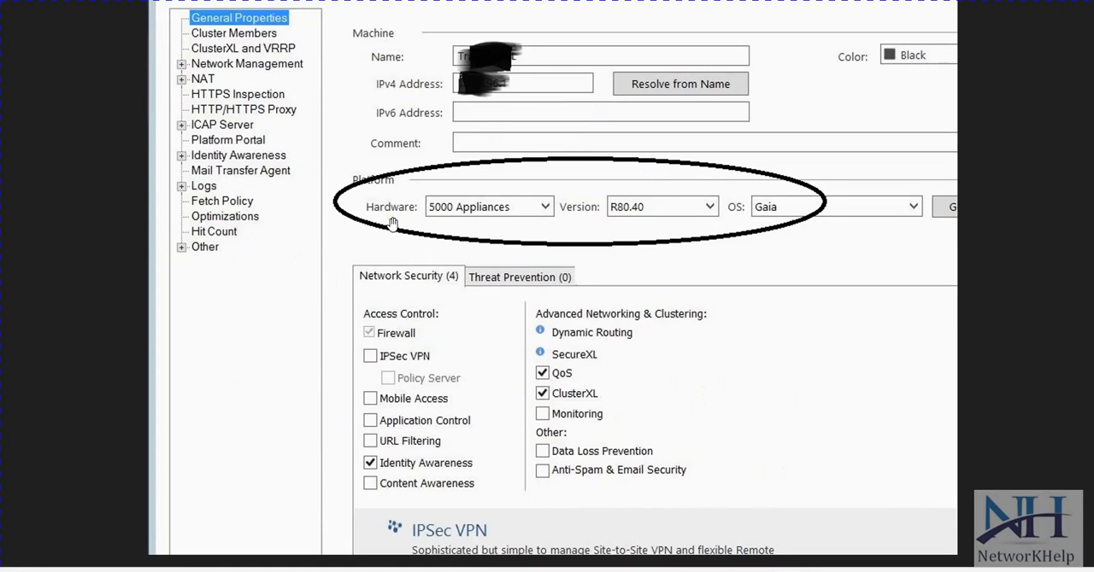
mouse_move(636, 303)
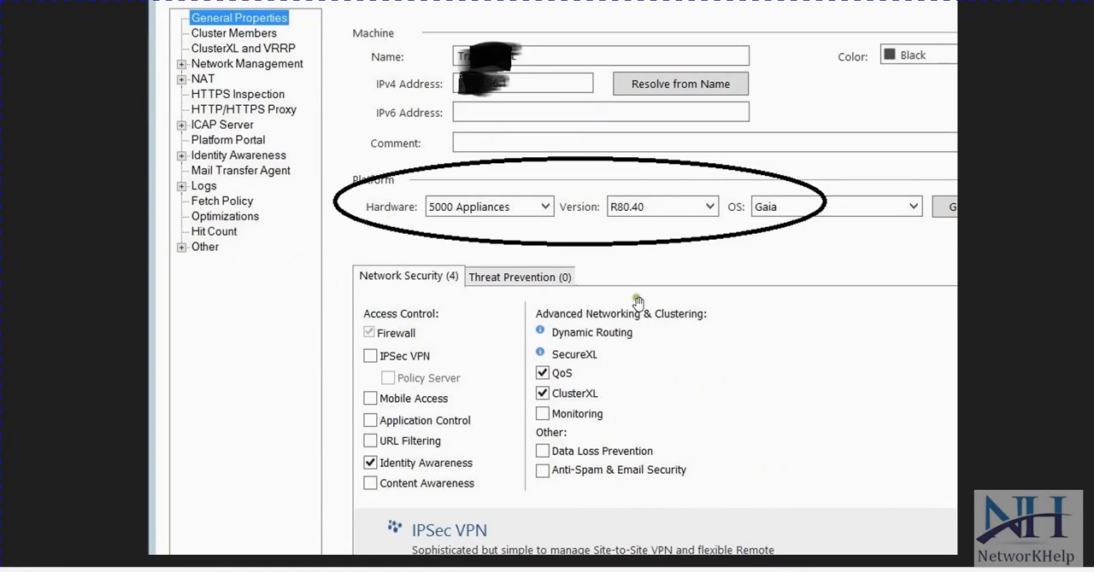
mouse_move(735, 376)
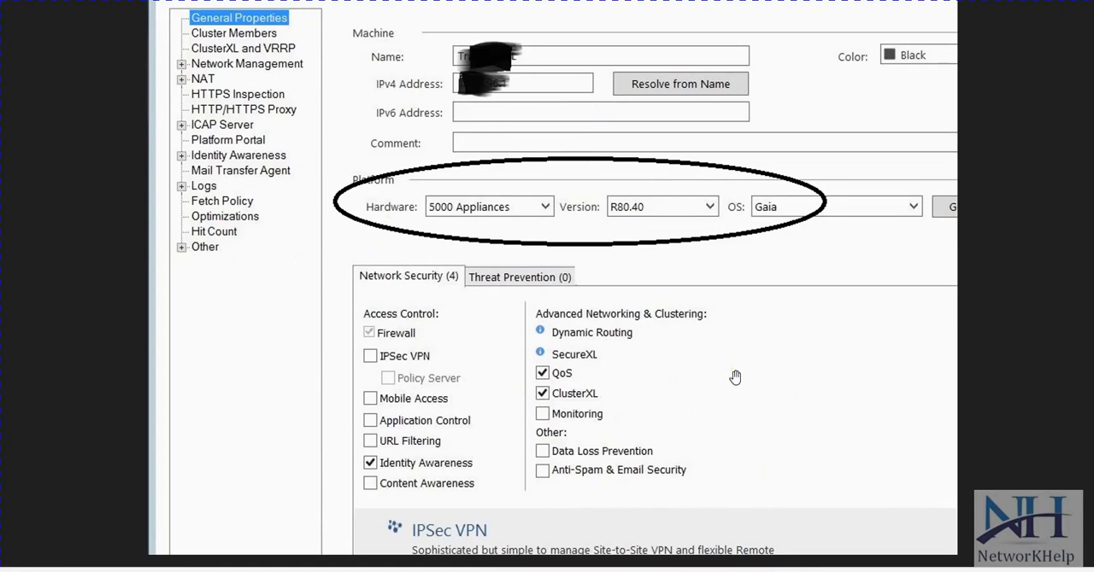
mouse_move(718, 425)
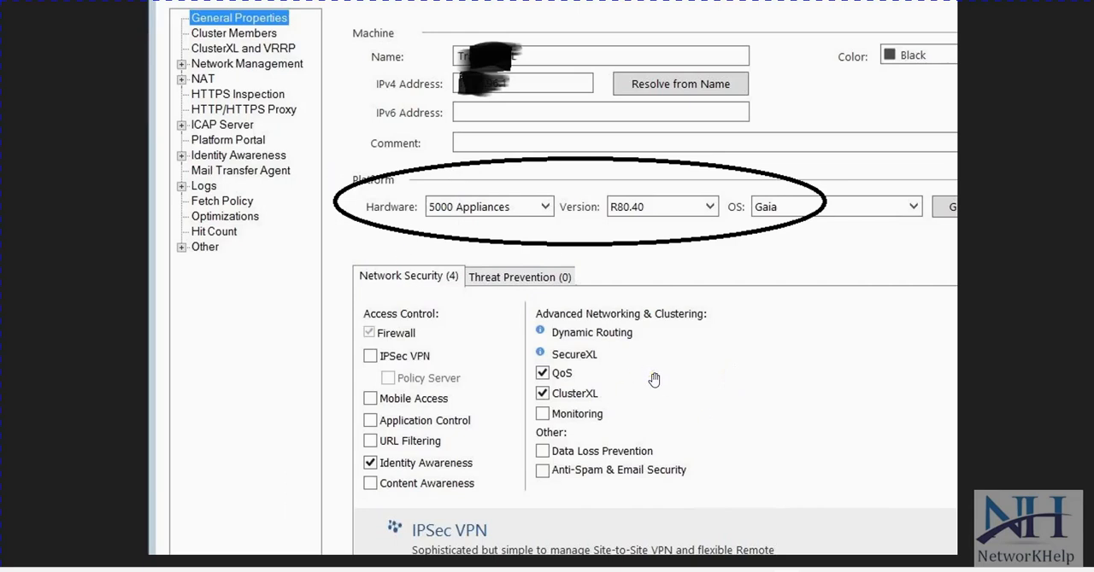
mouse_move(354, 175)
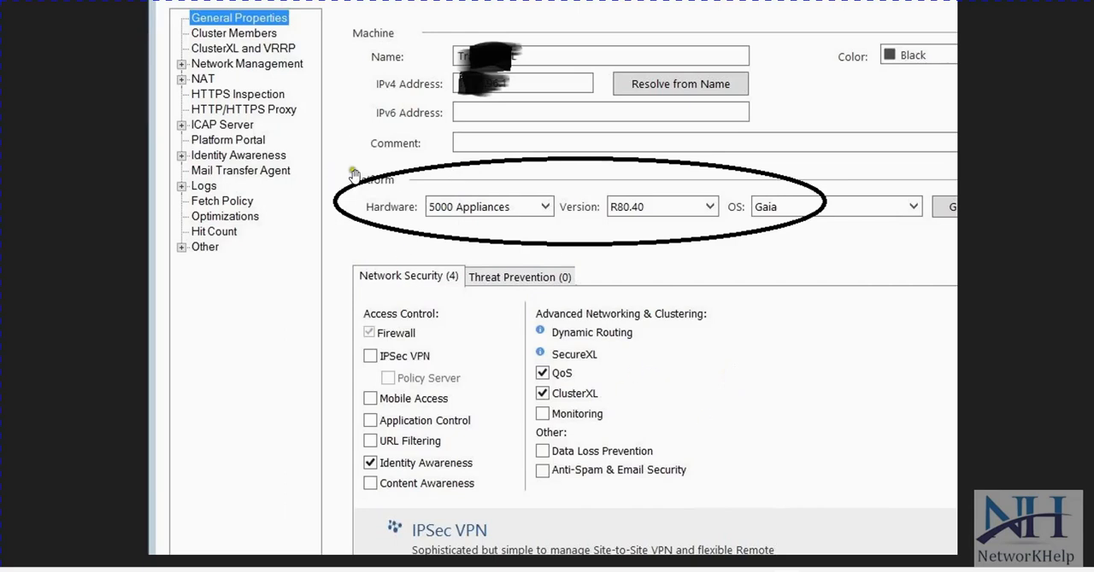
mouse_move(724, 394)
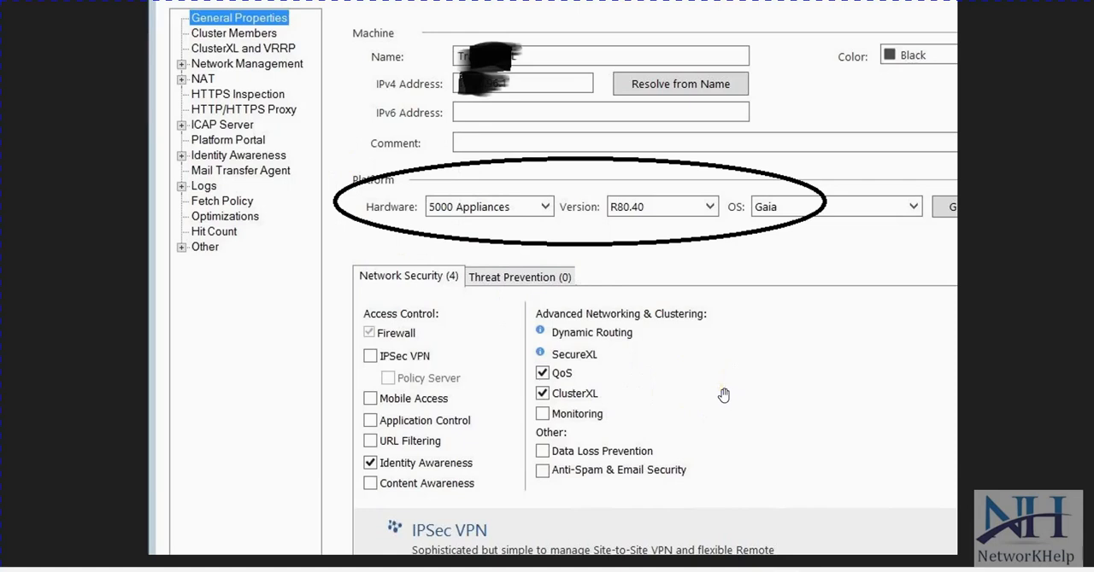
mouse_move(752, 364)
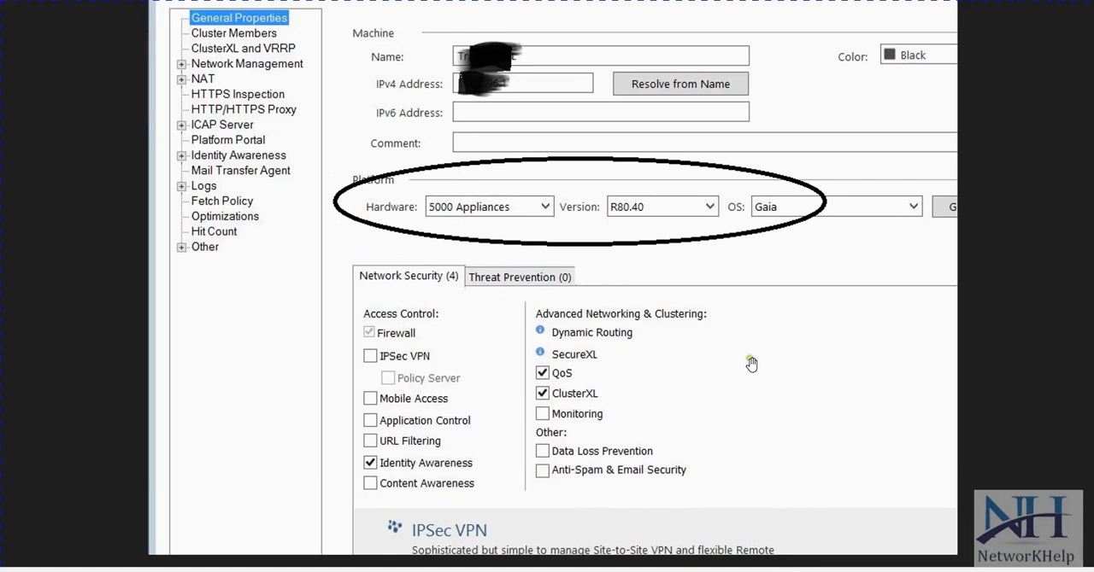